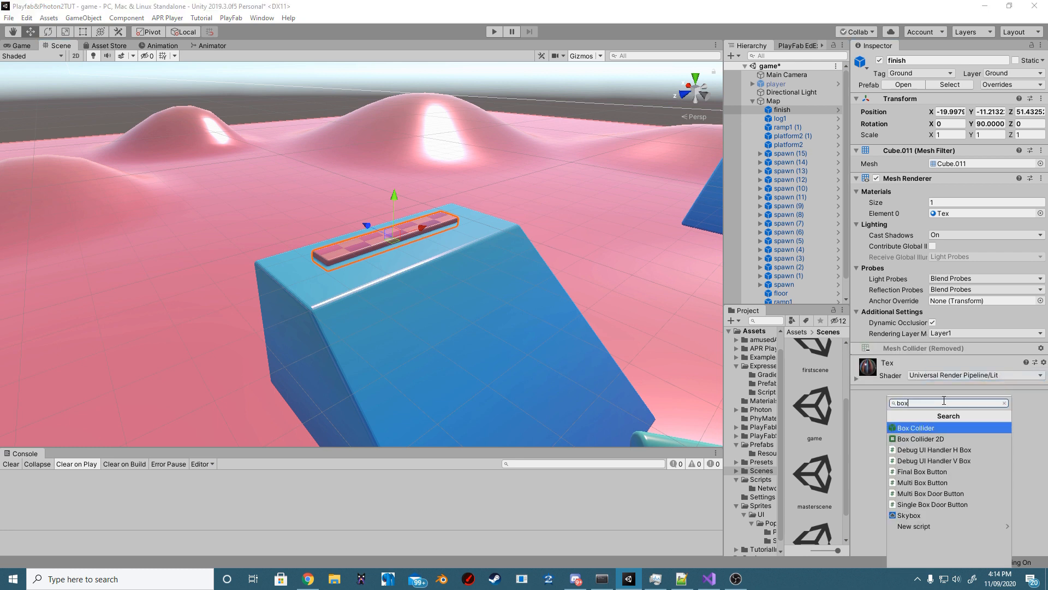
# Add a Box Collider to the 'finish' platform and set its Size X to 20.25.
pyautogui.click(915, 427)
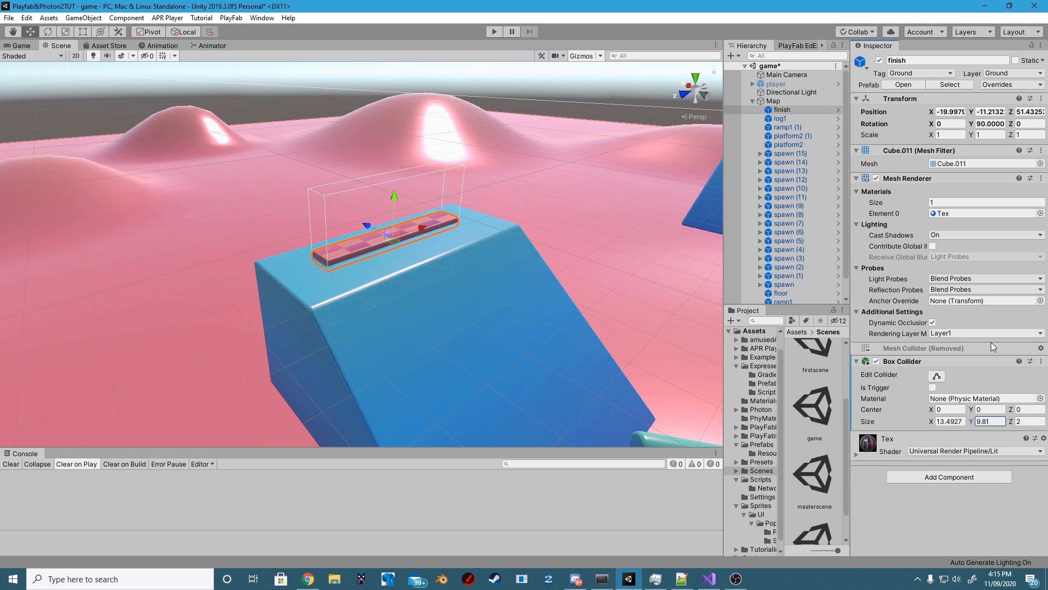
pyautogui.write('20.25')
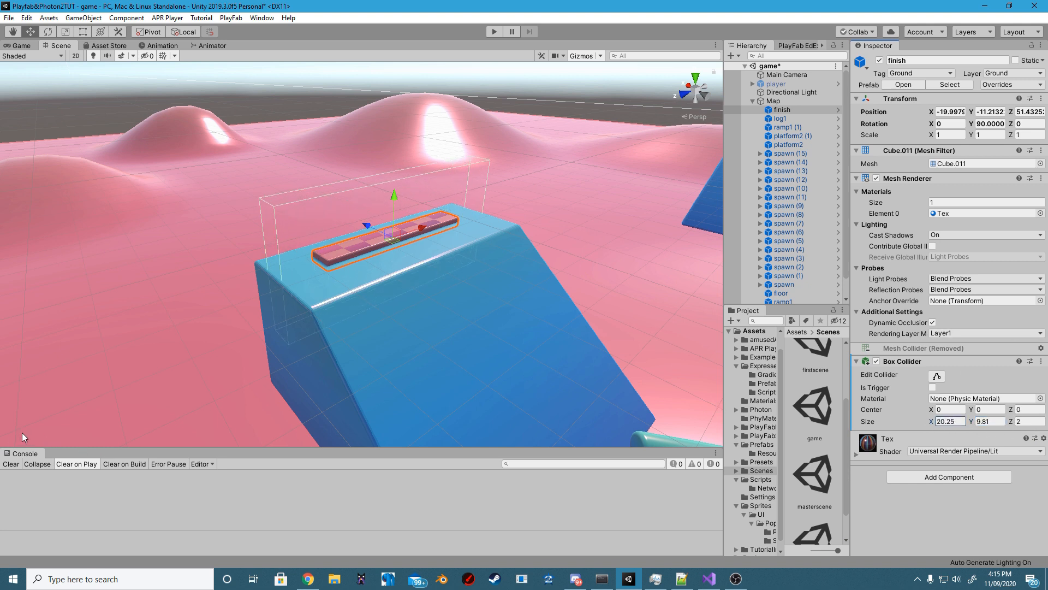
pyautogui.moveTo(109, 111)
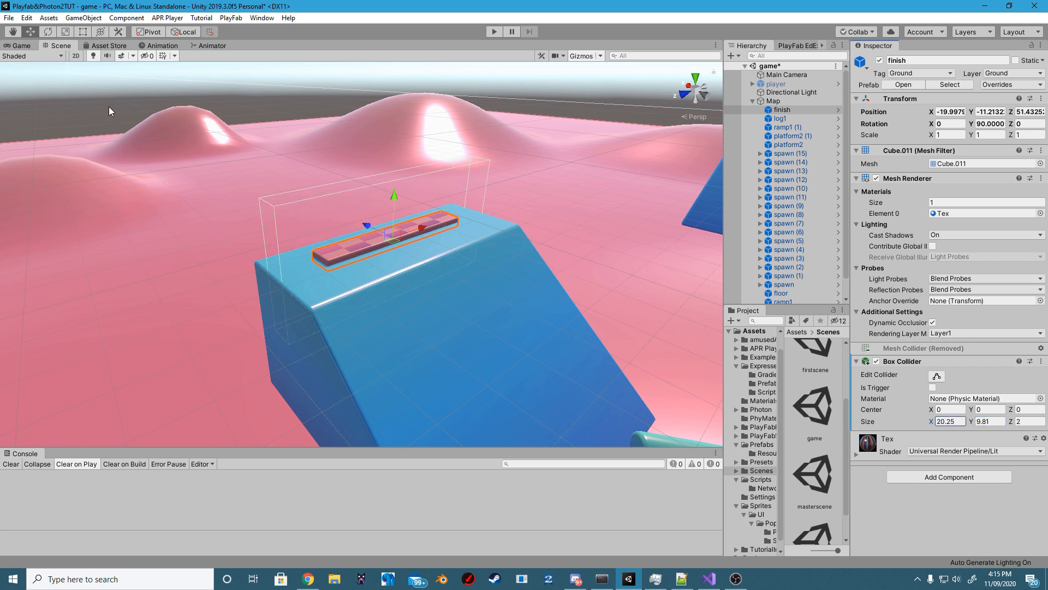
pyautogui.click(920, 73)
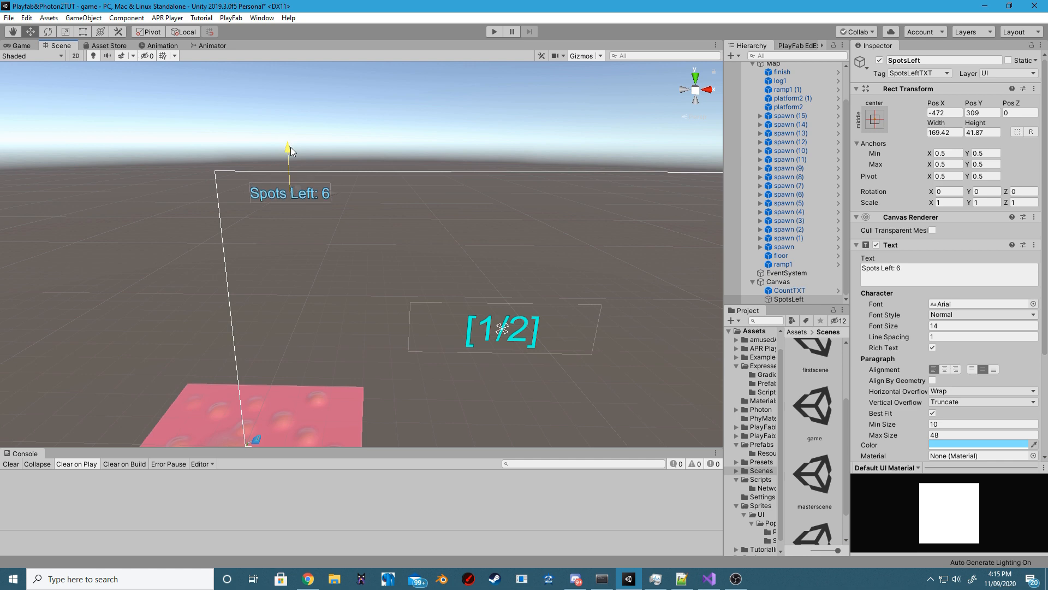
# Inspect the SpotsLeft canvas text tagged SpotsLeftTXT, nudging it slightly lower.
pyautogui.click(789, 299)
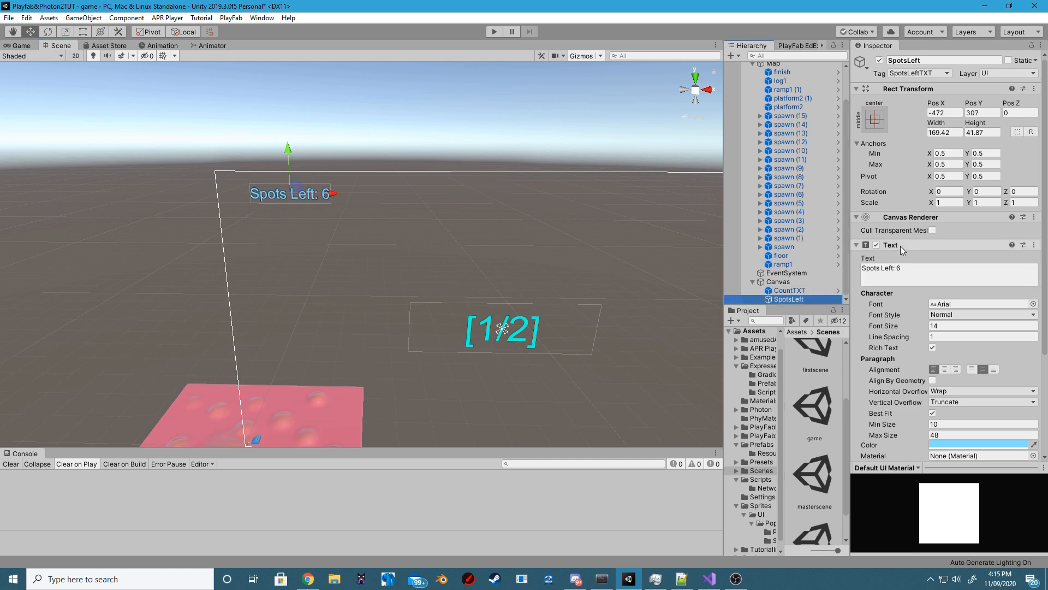
pyautogui.click(947, 275)
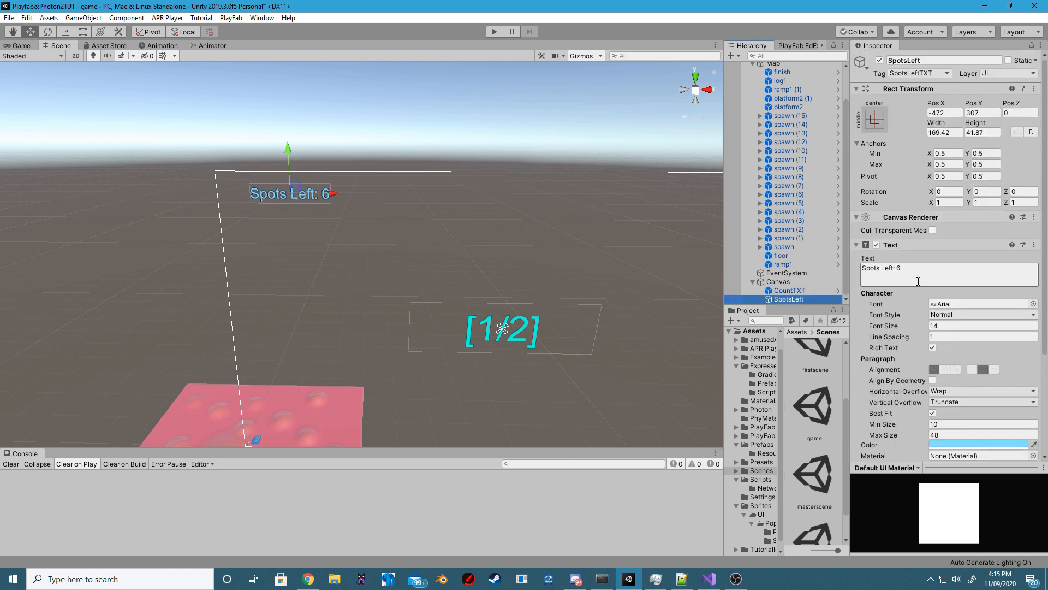
pyautogui.click(919, 72)
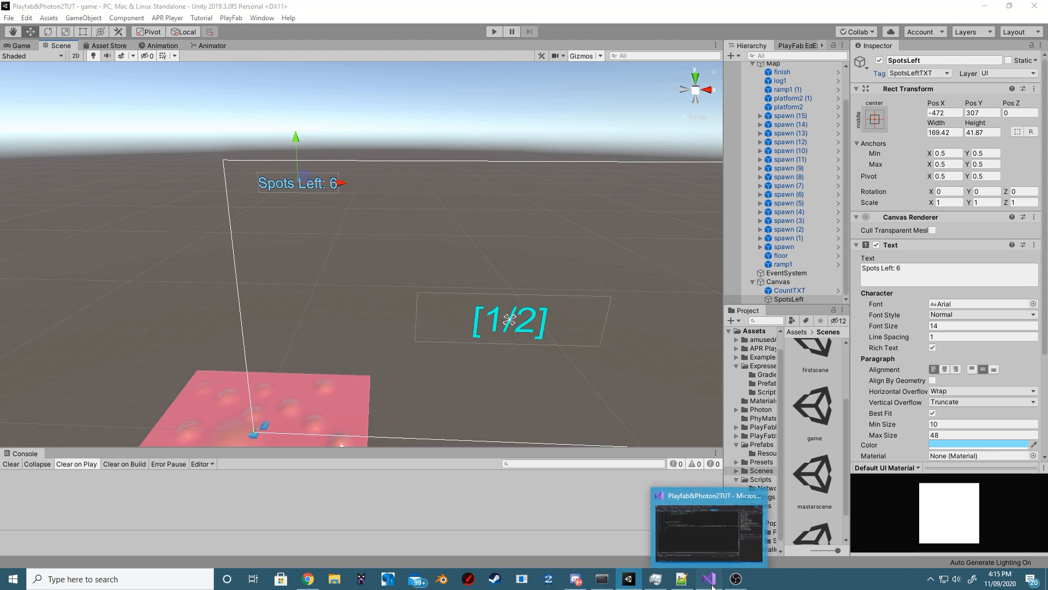
# Declare 'public int SpotsLeft = 1;' and 'Text SpotsLeftText;' in PhotonManager.cs.
pyautogui.click(708, 578)
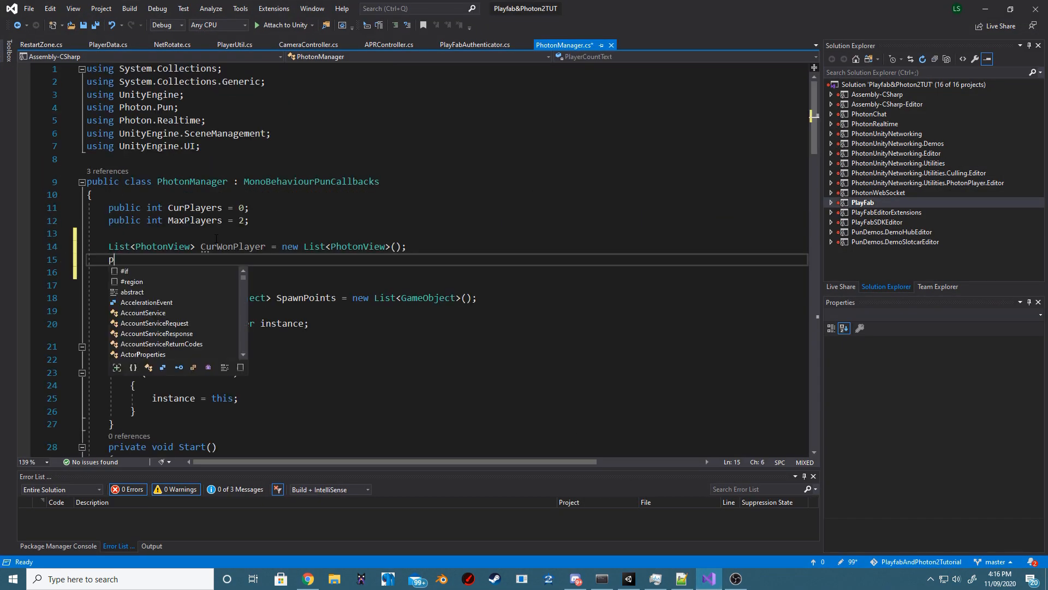
pyautogui.write('ublic int S')
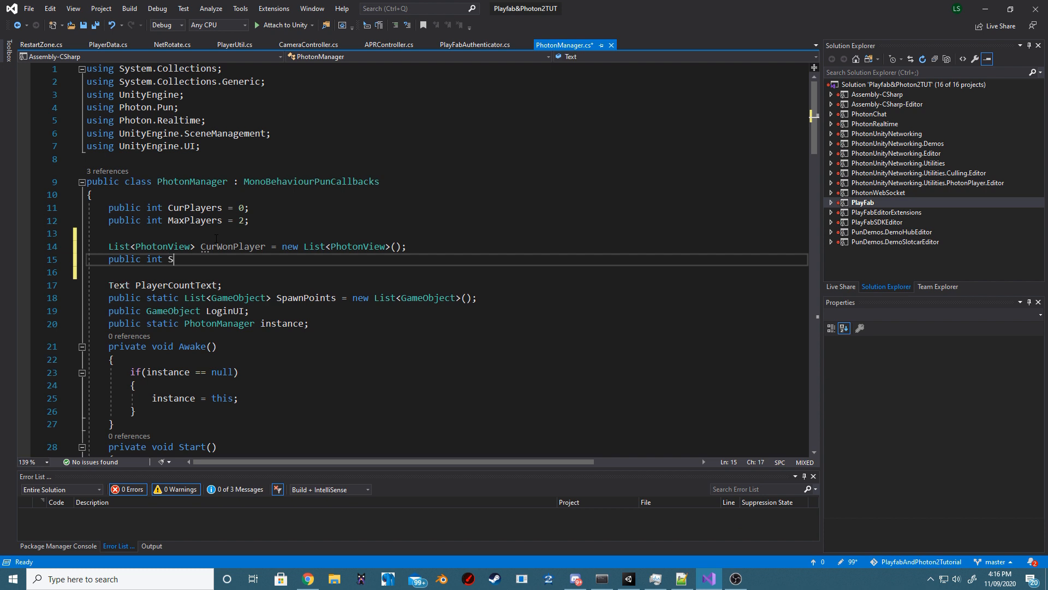
pyautogui.write('potsLeft')
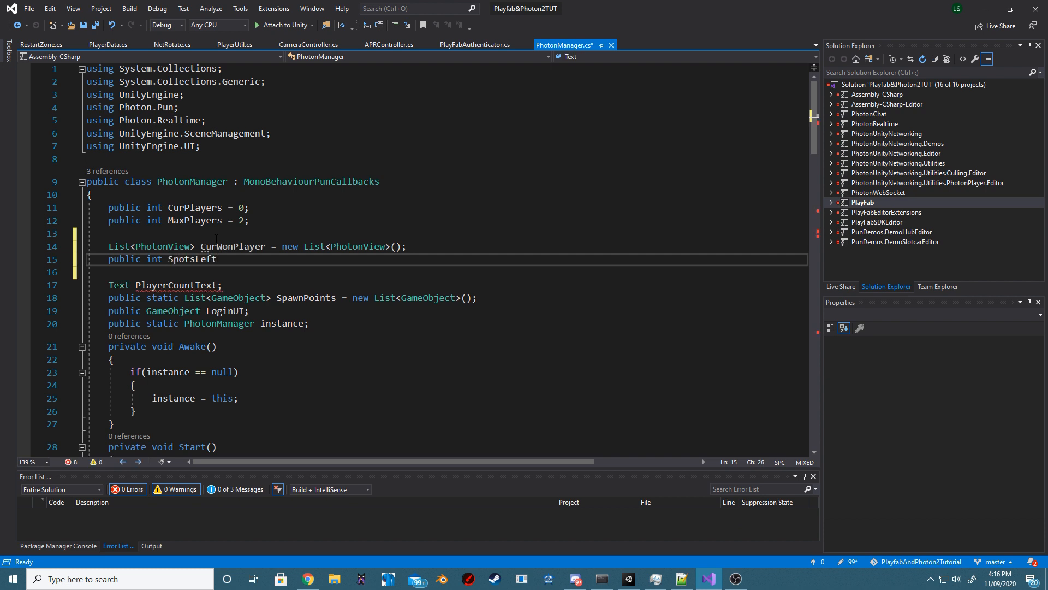
pyautogui.write('= 1;')
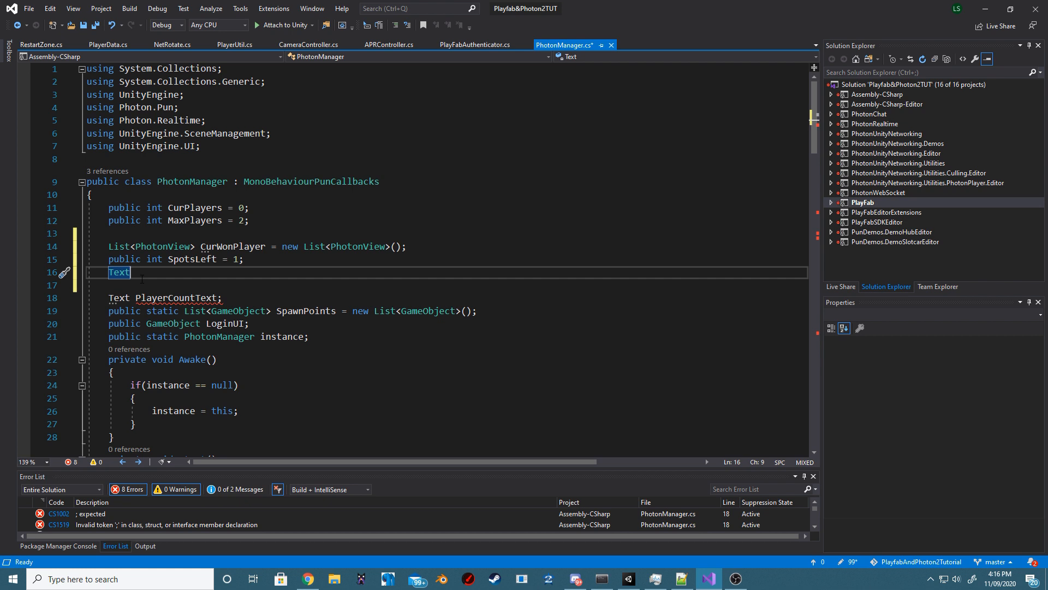
pyautogui.write('Spots')
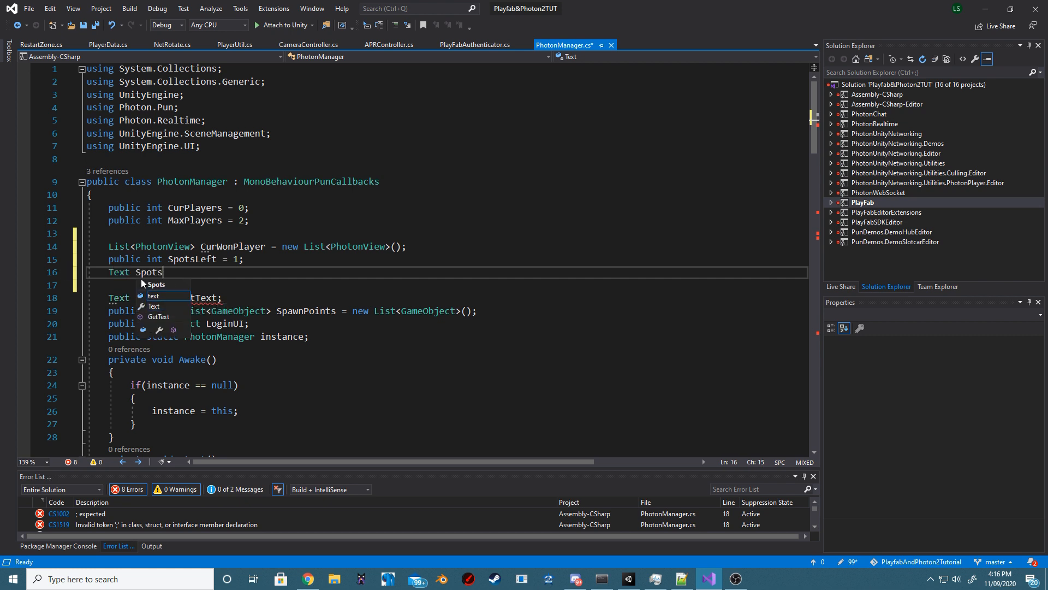
pyautogui.write('LeftText')
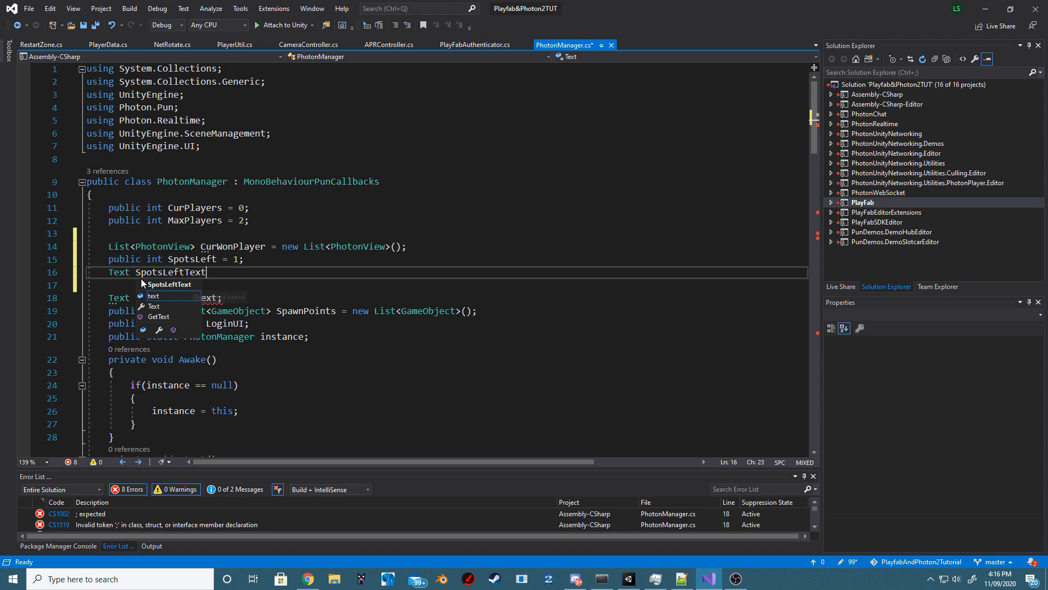
pyautogui.write(';')
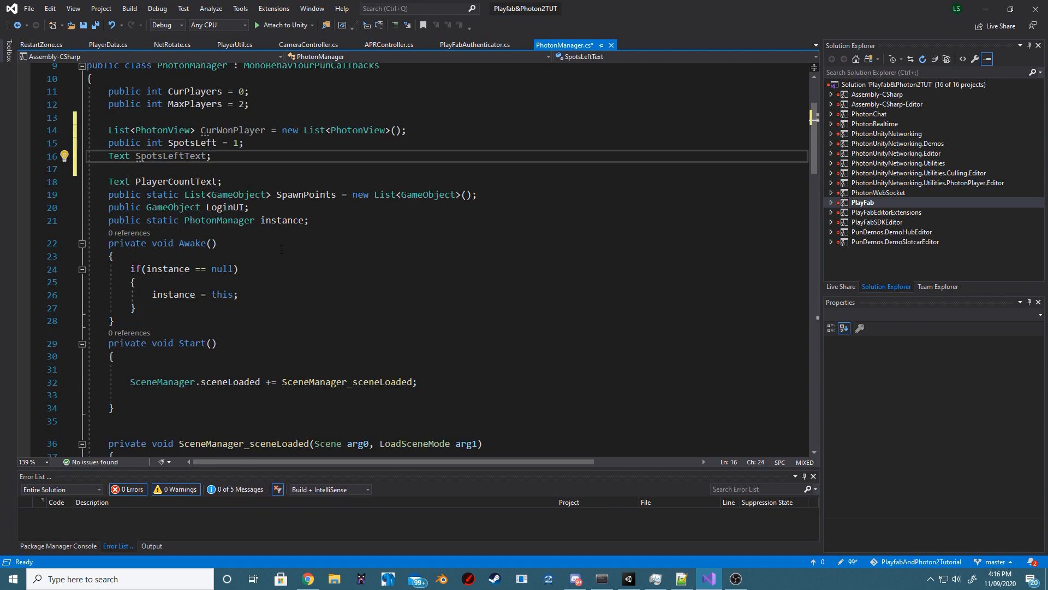
# On scene load, assign SpotsLeftText from the SpotsLeftTXT-tagged object's Text, then start an Update null check.
pyautogui.write('SpotsLeftText =')
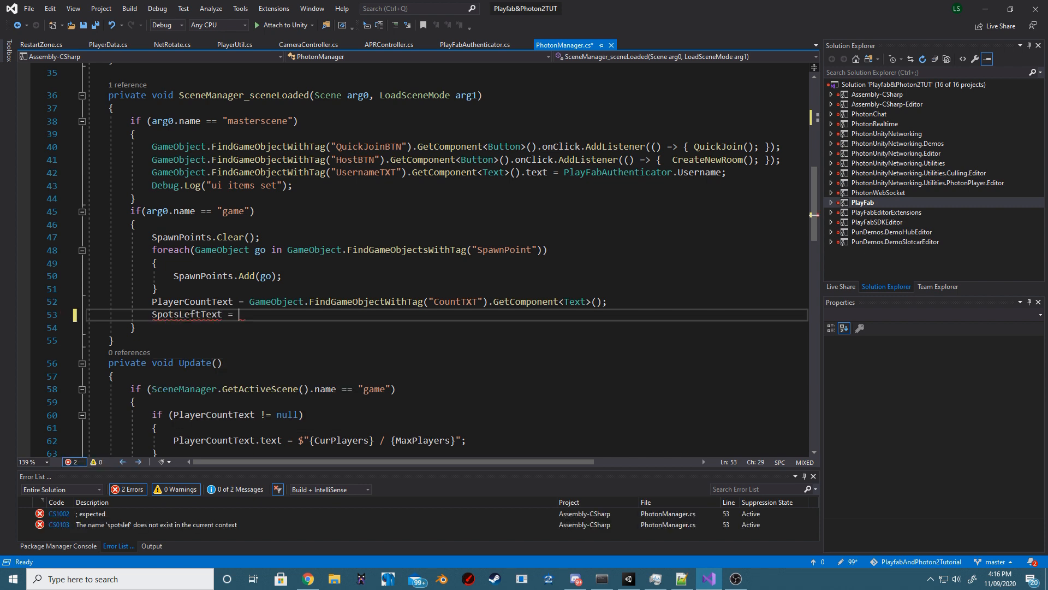
pyautogui.write('GameObject.findGameObjectWithTag')
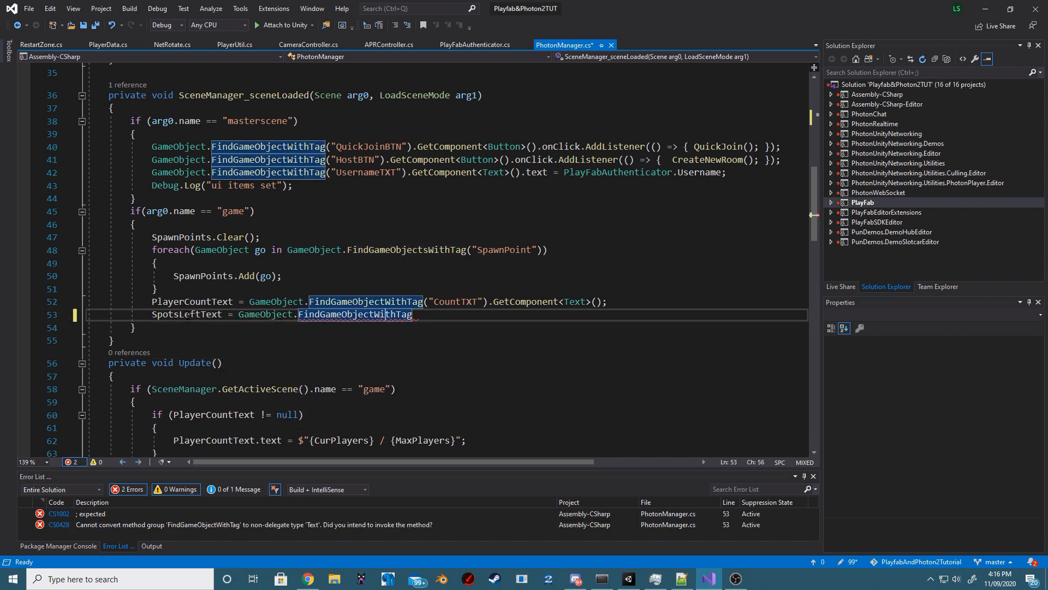
pyautogui.write('("Spots"')
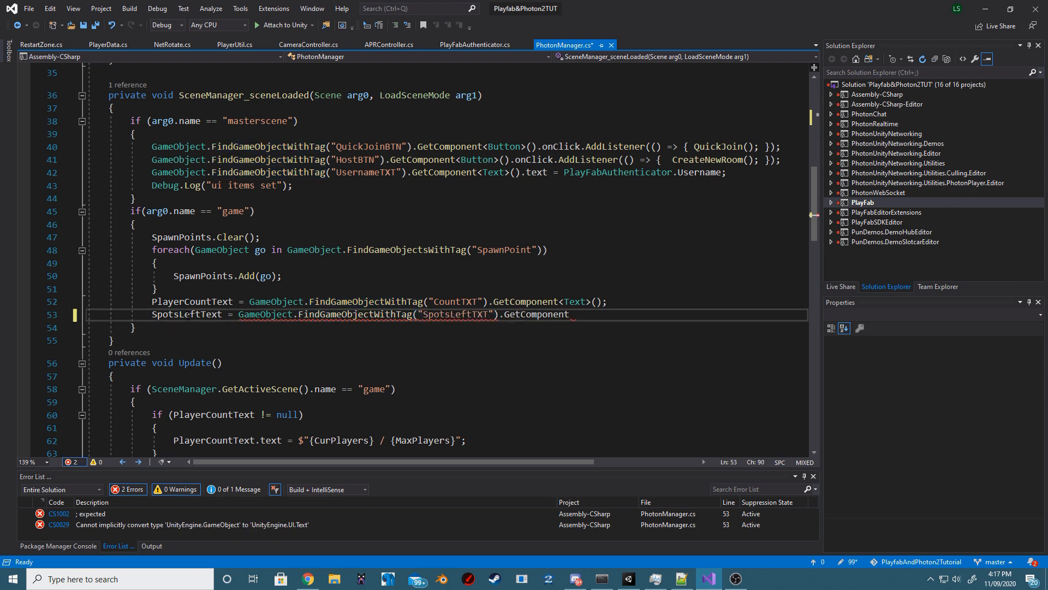
pyautogui.write('<Text>();')
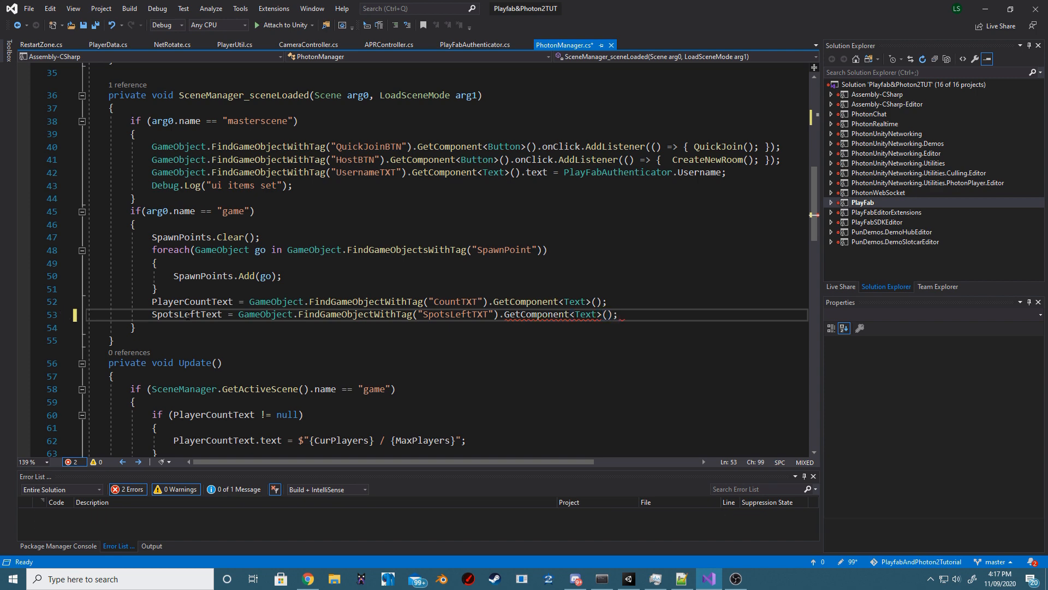
pyautogui.write('if(spotsleftText != null')
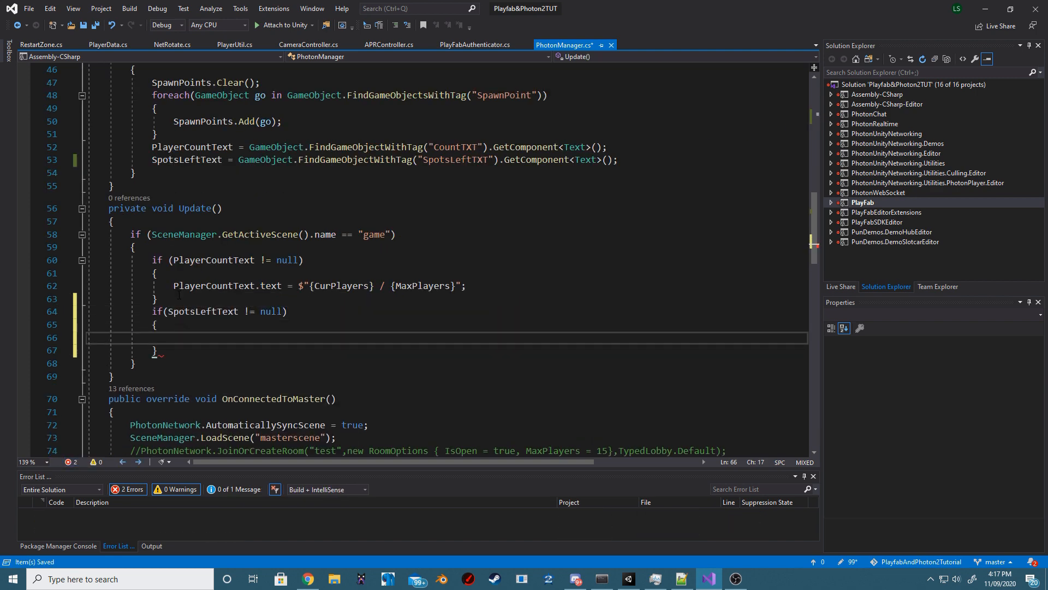
# Set SpotsLeftText.text to "Spots left: " with the SpotsLeft value.
pyautogui.write('SpotsLeftText.text =')
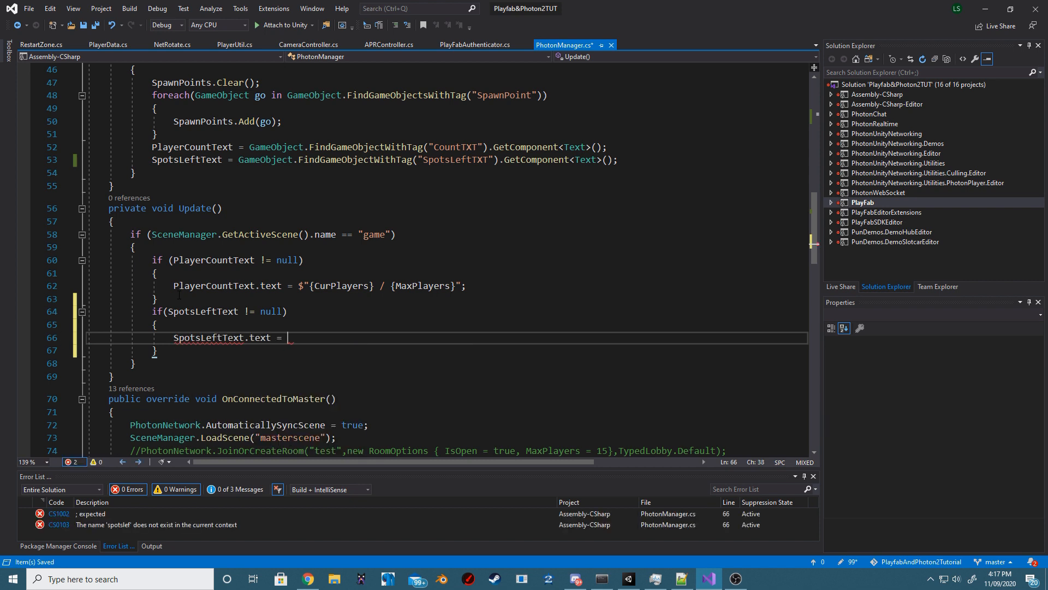
pyautogui.write('"Spots left: "')
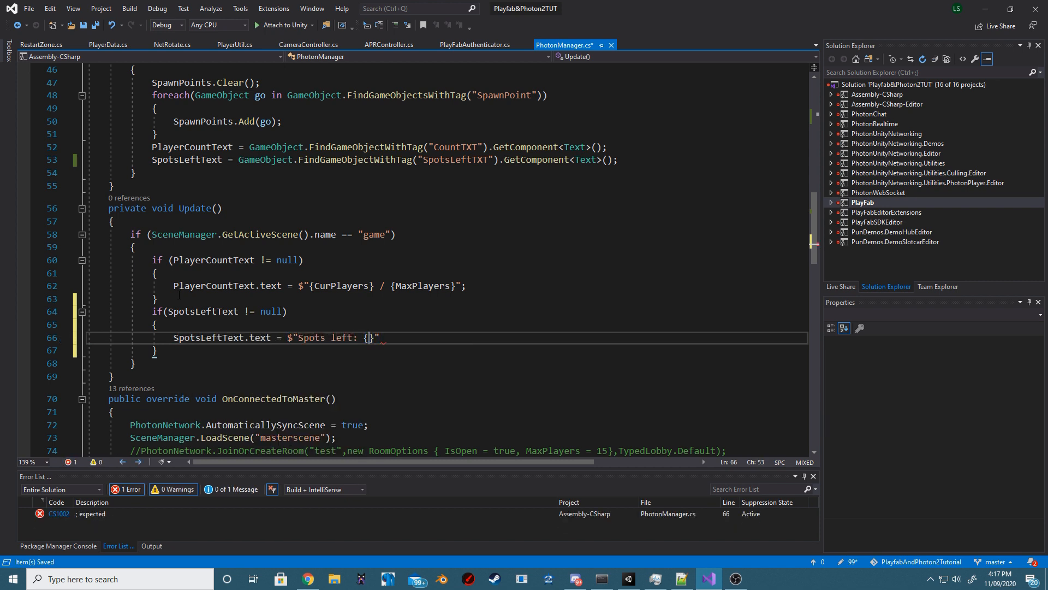
pyautogui.write('SpotsLeft')
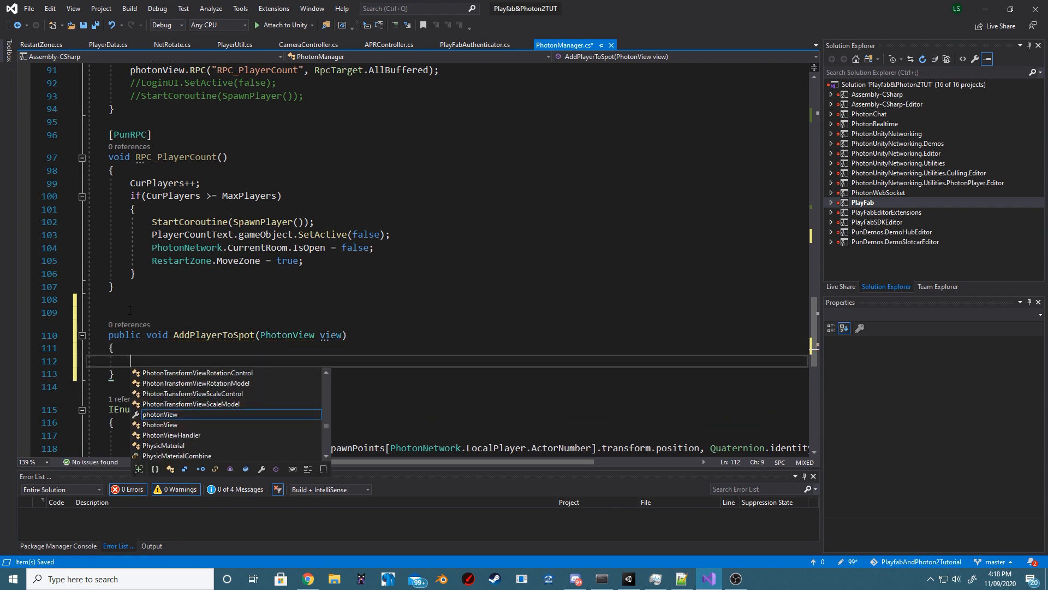
# Create a [PunRPC] RPC_AddPlayerToSpot(int id) method that decrements SpotsLeft.
pyautogui.write('public voi')
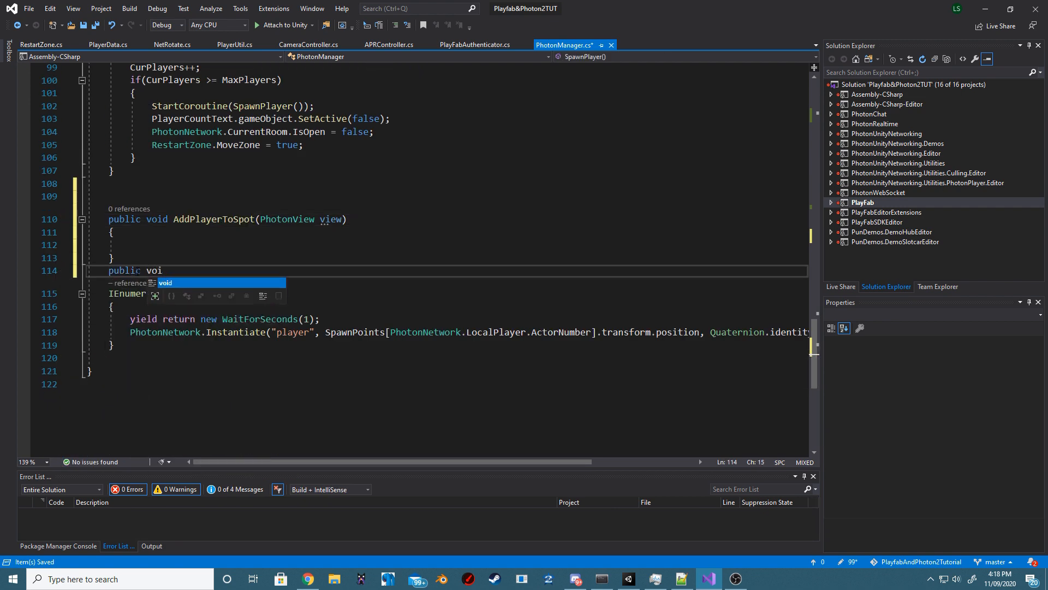
pyautogui.write('RPC_AddPlayerToSpot(int id')
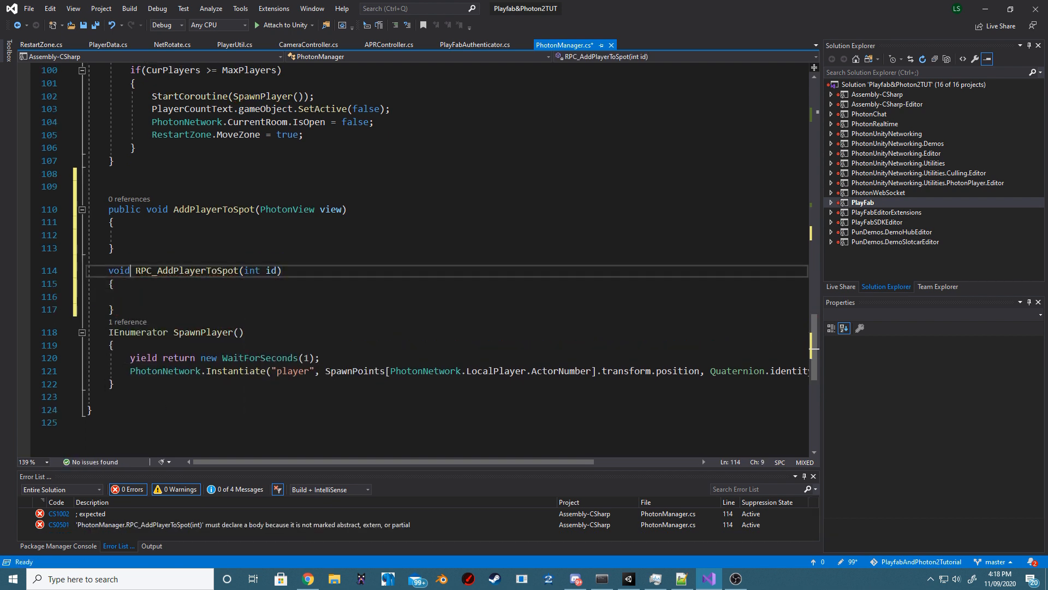
pyautogui.write('[PunRPC]')
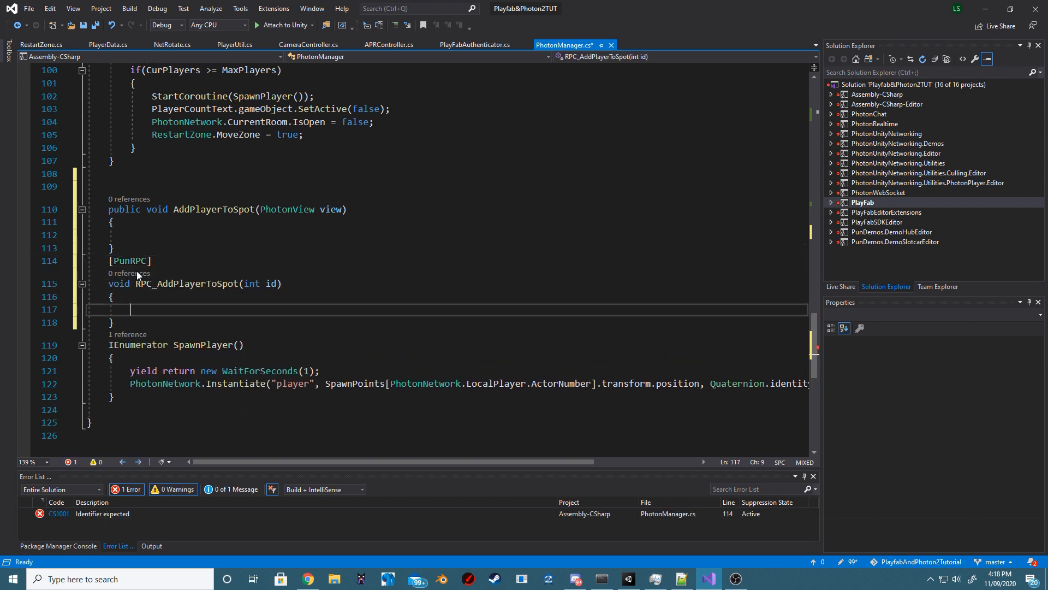
pyautogui.write('SpotsLeft--;')
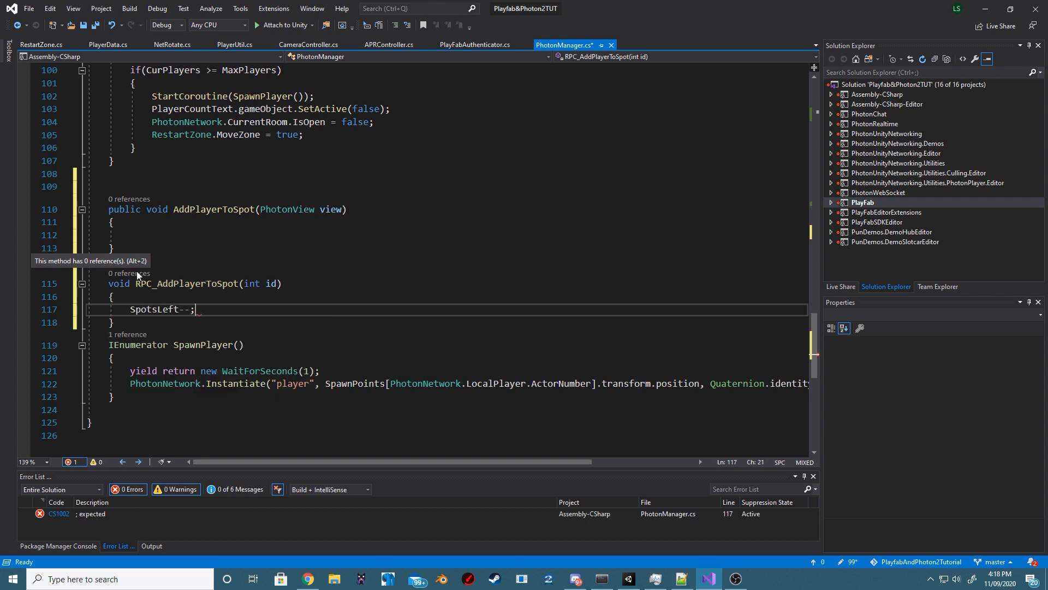
# Find the player via PhotonView.Find(id) and add a PlayerData foreach placeholder.
pyautogui.write('PhotonView player =')
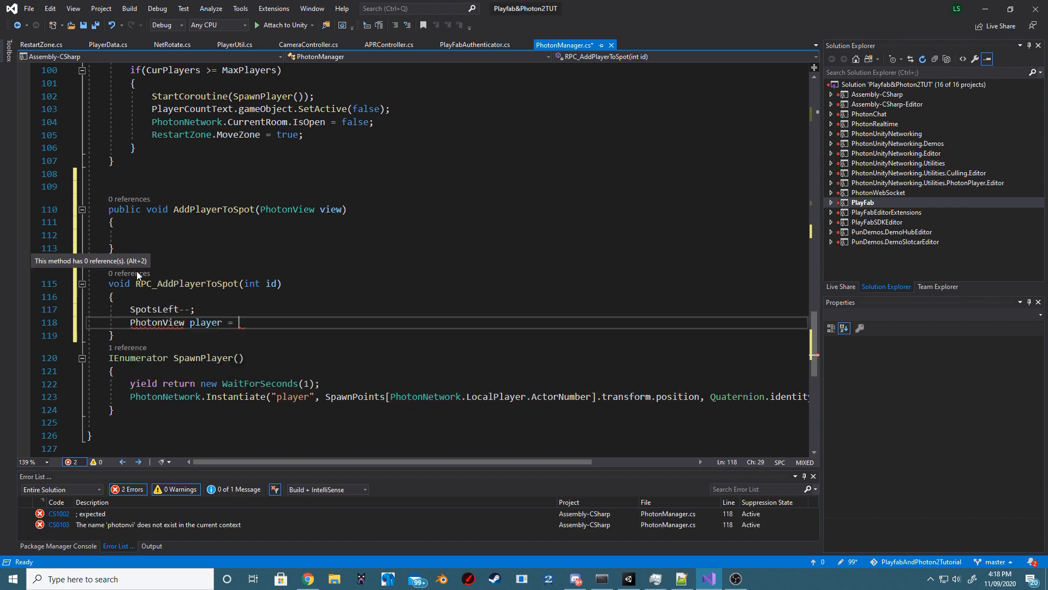
pyautogui.write('PhotonView.Find(id)l')
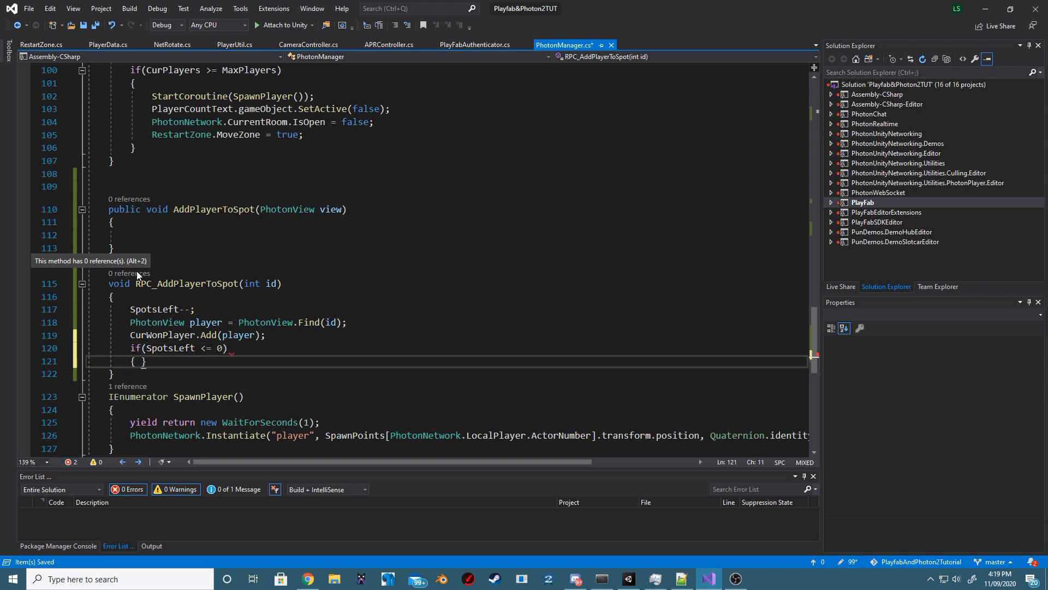
pyautogui.write('foreach(playerData pd in GameObject.FindObjectsOfType<PlayerData>(')
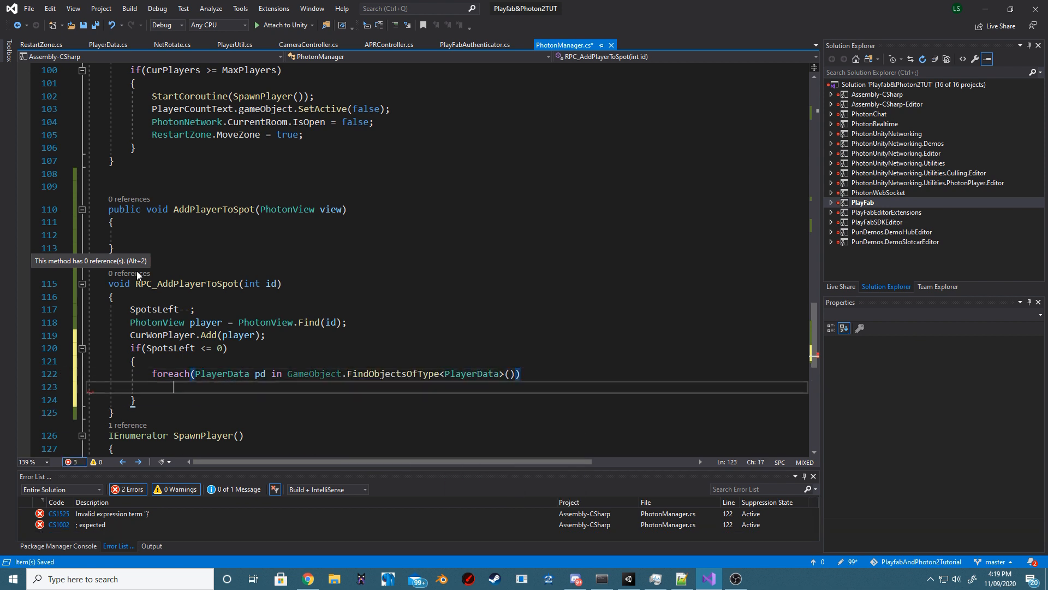
pyautogui.write('//do stuff here later')
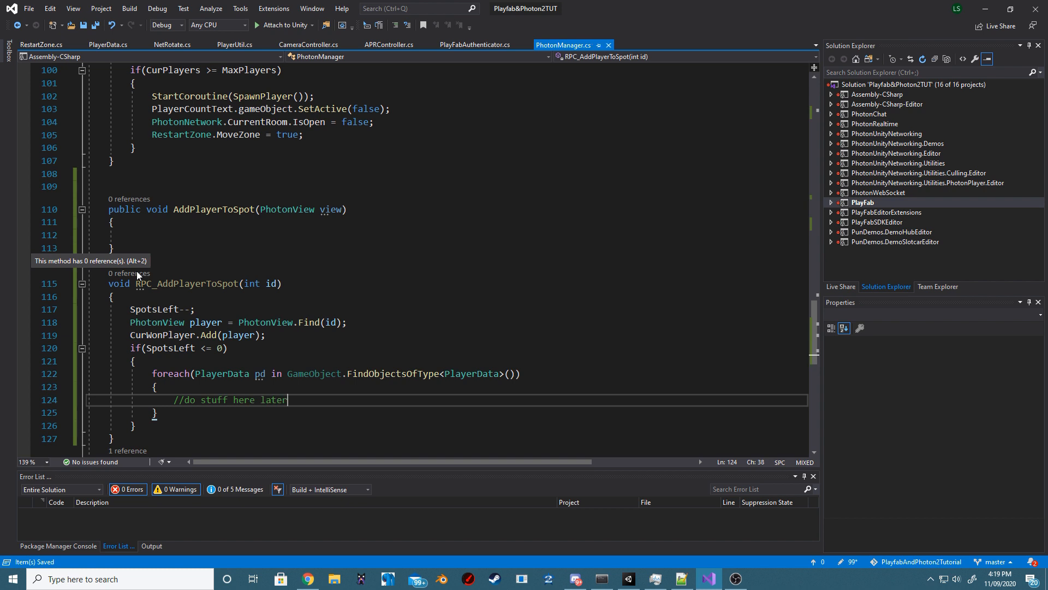
pyautogui.write('photonview.RPC("')
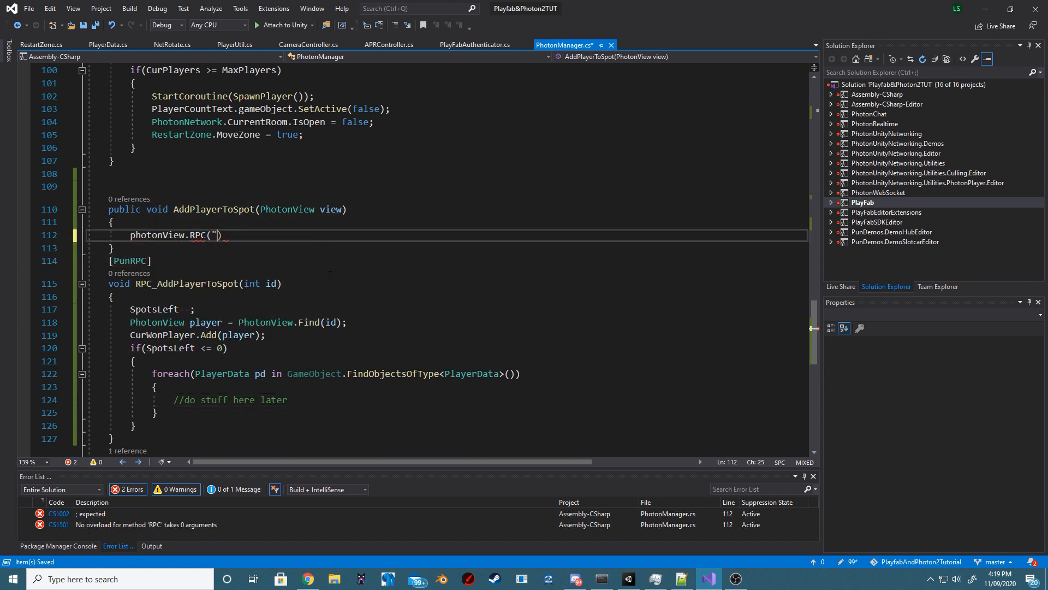
# Call photonView.RPC("RPC_AddPlayerToSpot", RpcTarget.AllBuffered, view.ViewID) in AddPlayerToSpot.
pyautogui.write('RPC_AddPlayerToSpot", tar')
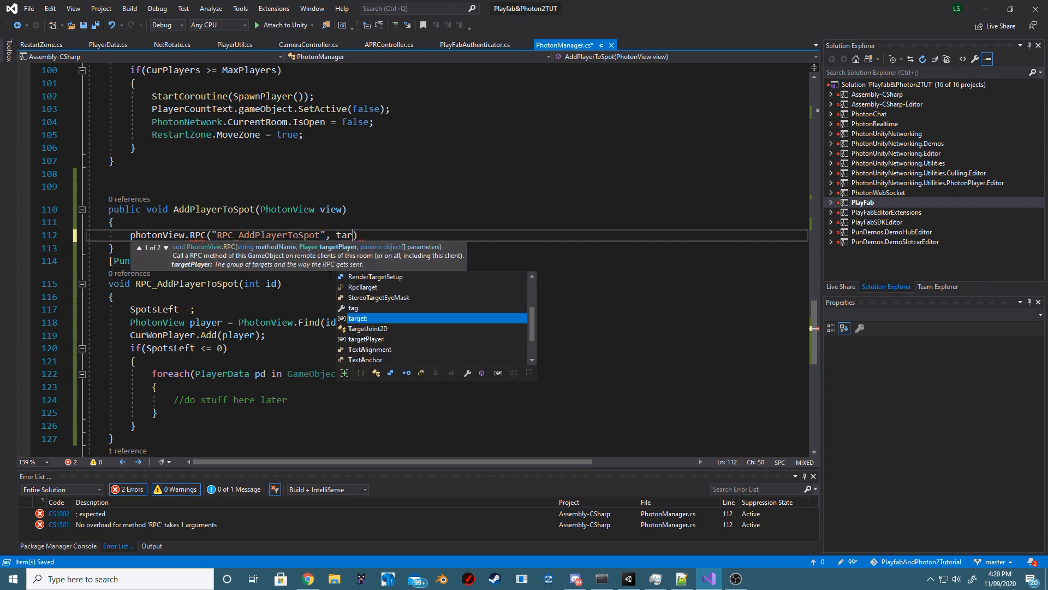
pyautogui.write('RpcTarget.AllBuffered,')
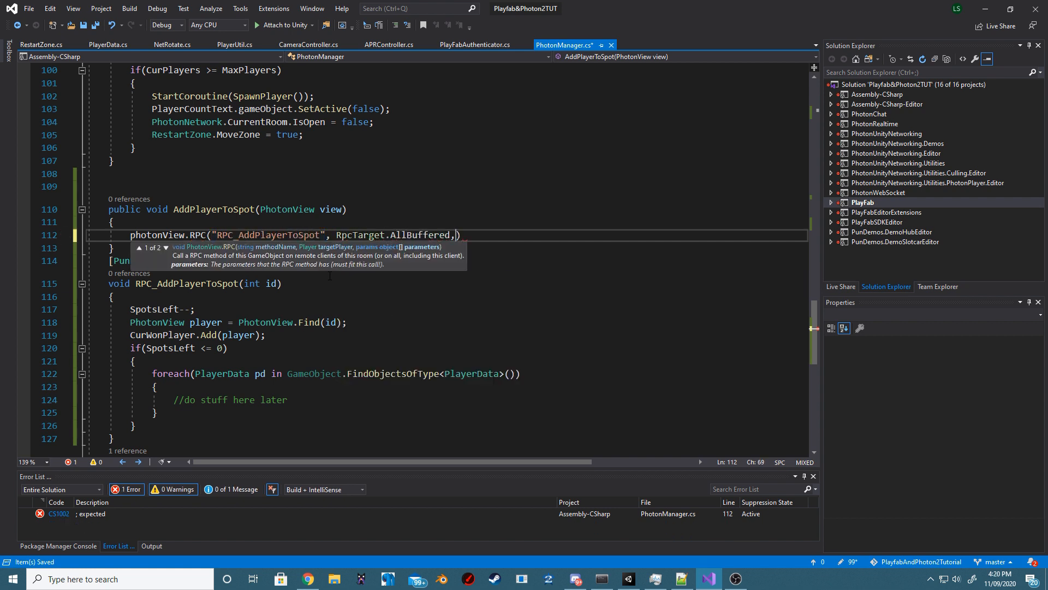
pyautogui.write('view.id')
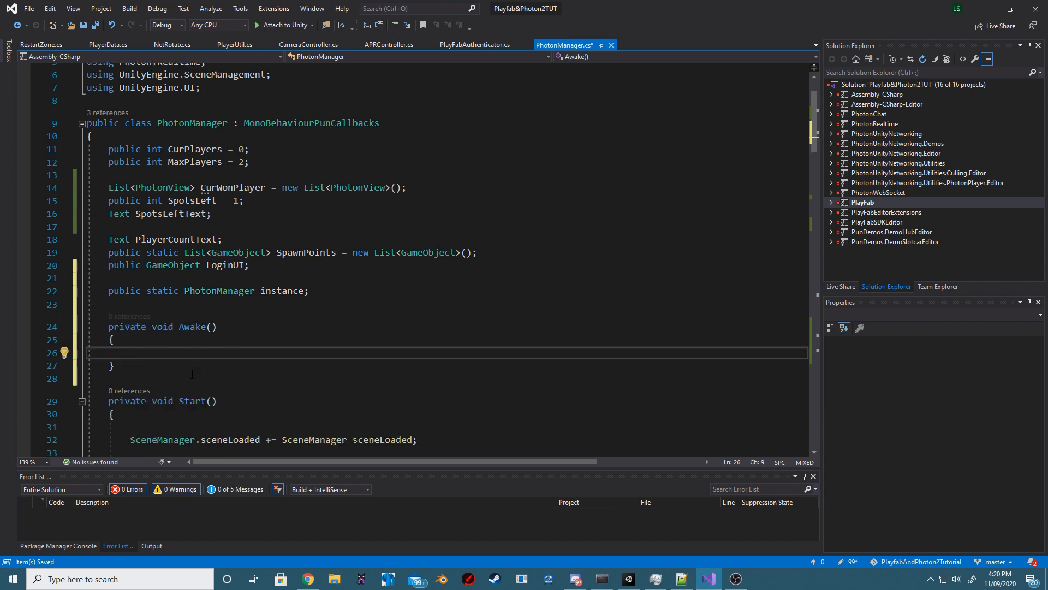
# In Awake, set instance = this when instance is null.
pyautogui.write('if(instance == )')
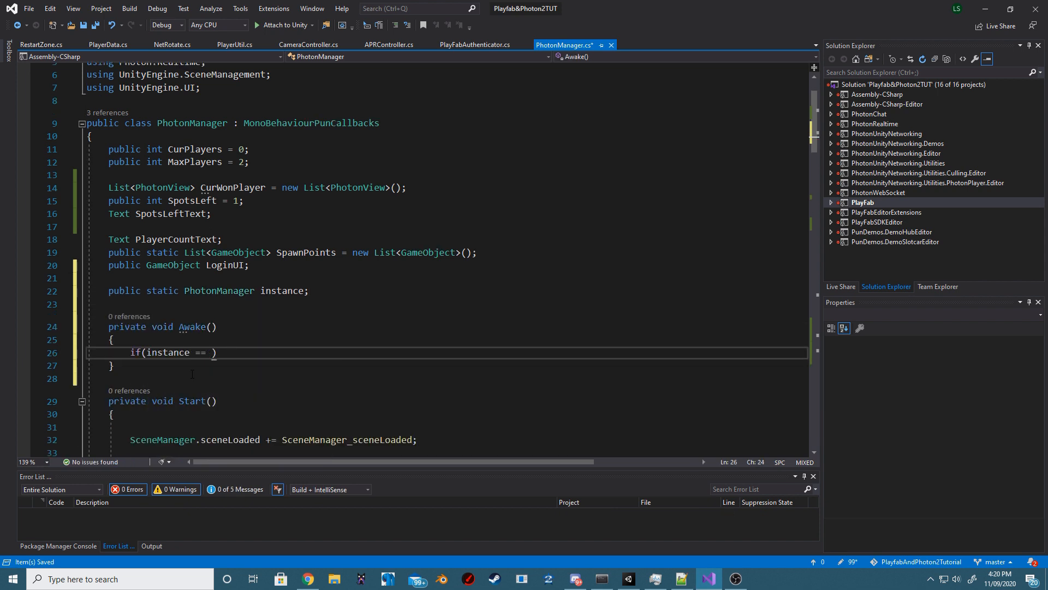
pyautogui.write('null)')
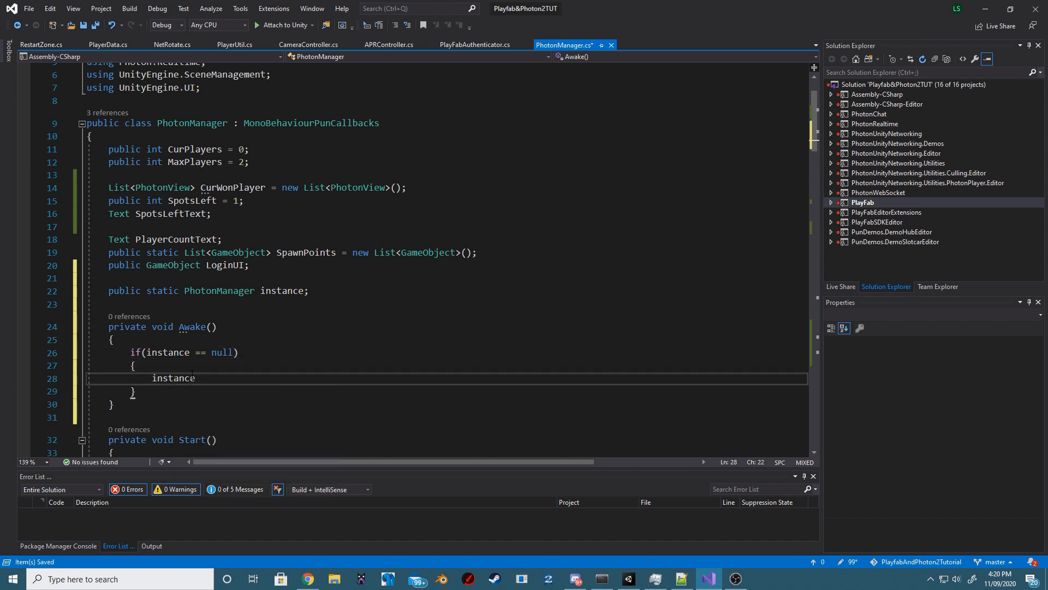
pyautogui.write('= this;')
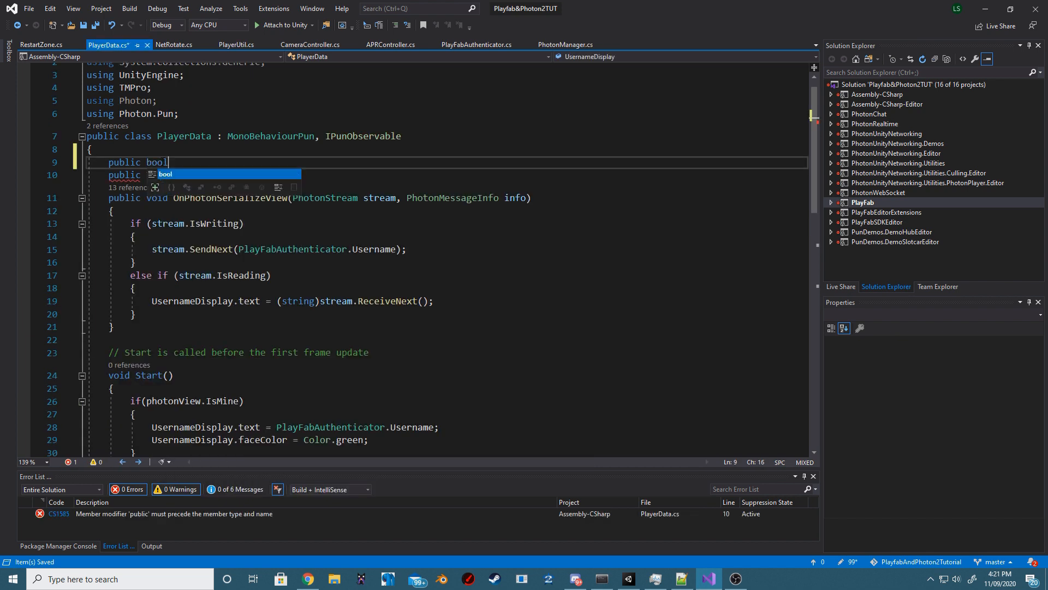
# Add HasHitFinish = false and CheckFinish() calling PhotonNetwork.LeaveRoom() for unfinished owned players.
pyautogui.write('HasHitF')
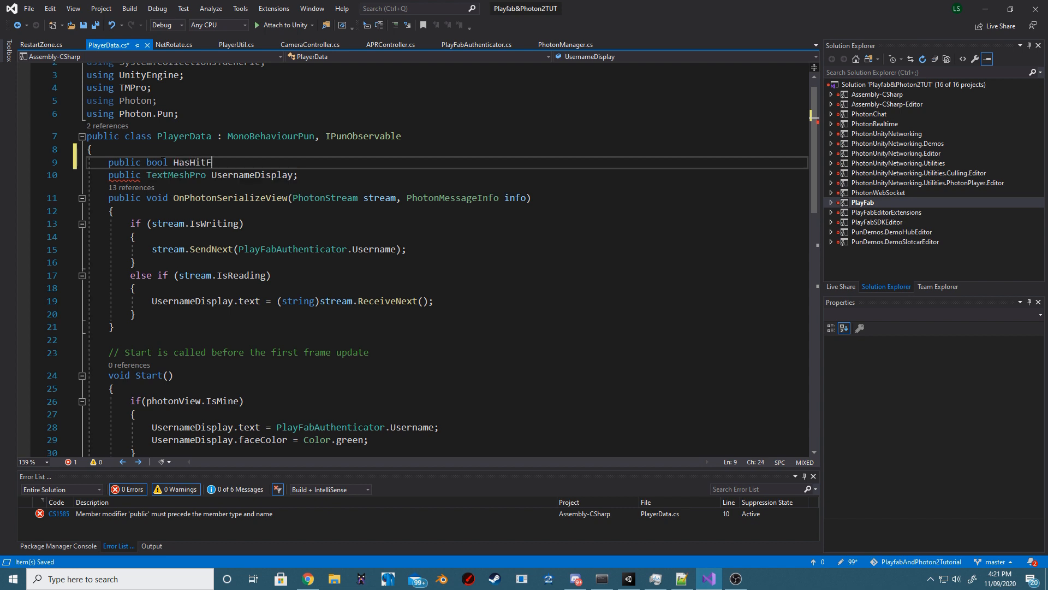
pyautogui.write('inish = false;')
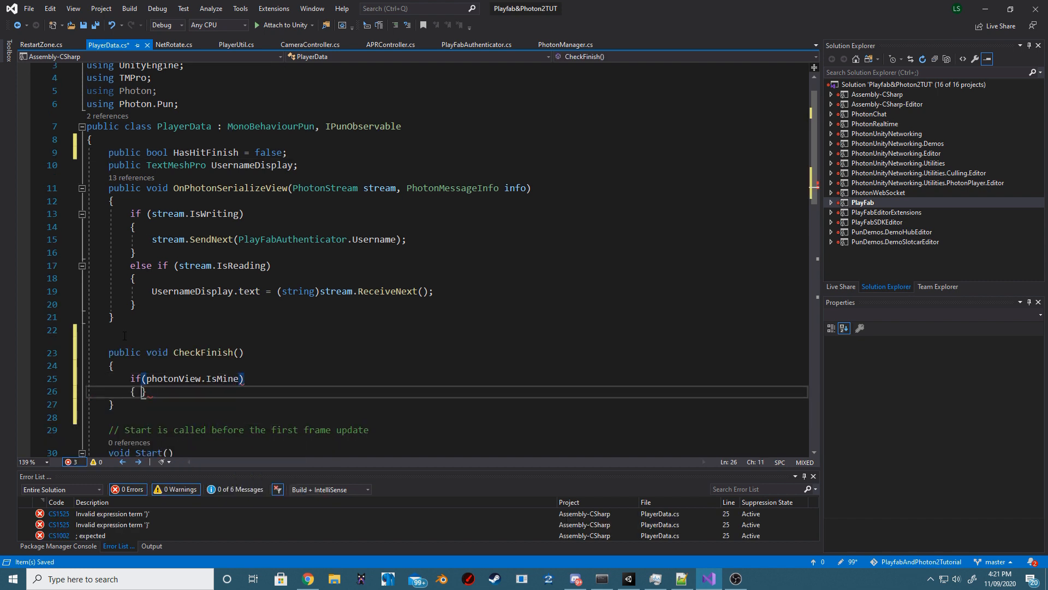
pyautogui.write('if')
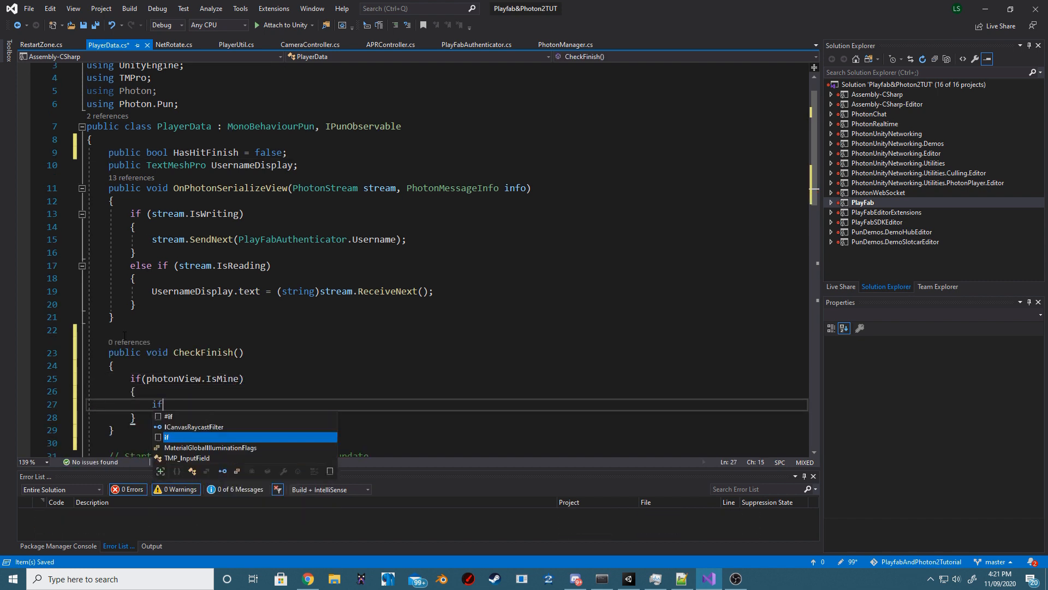
pyautogui.write('(!hashi)')
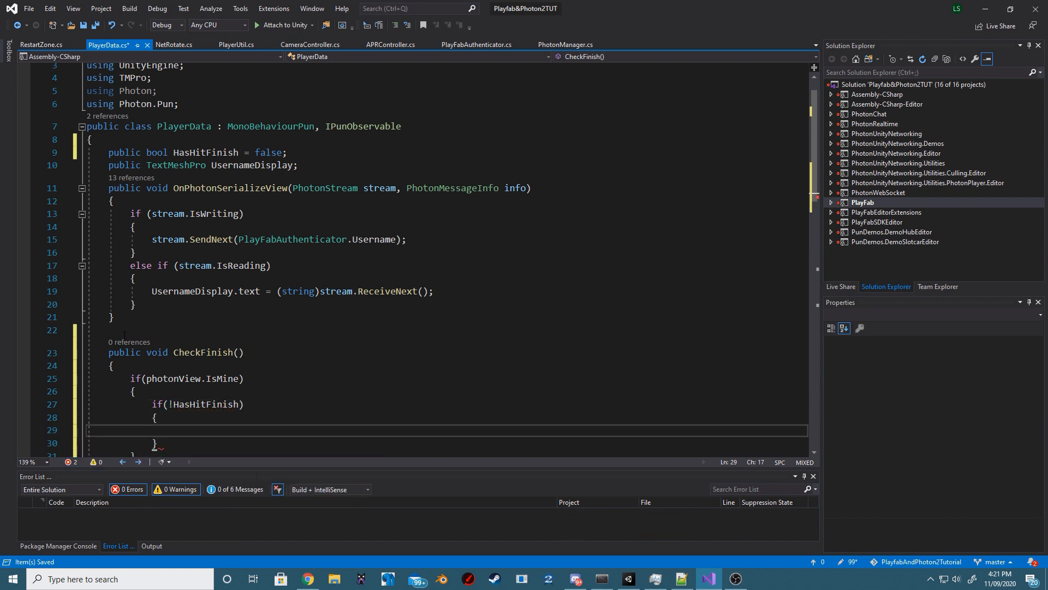
pyautogui.write('PhotonNetwork.')
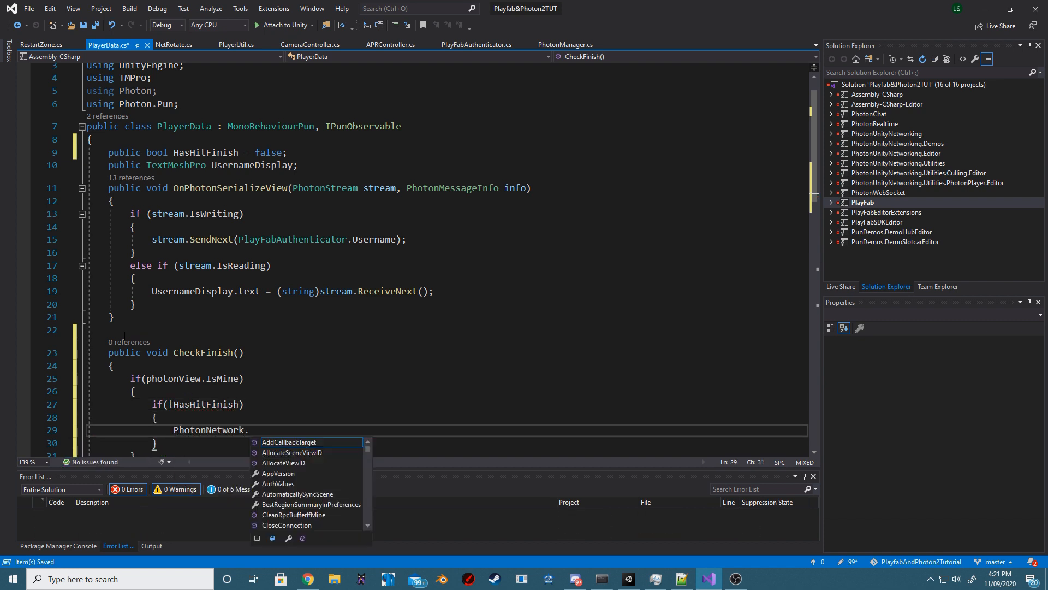
pyautogui.write('lea')
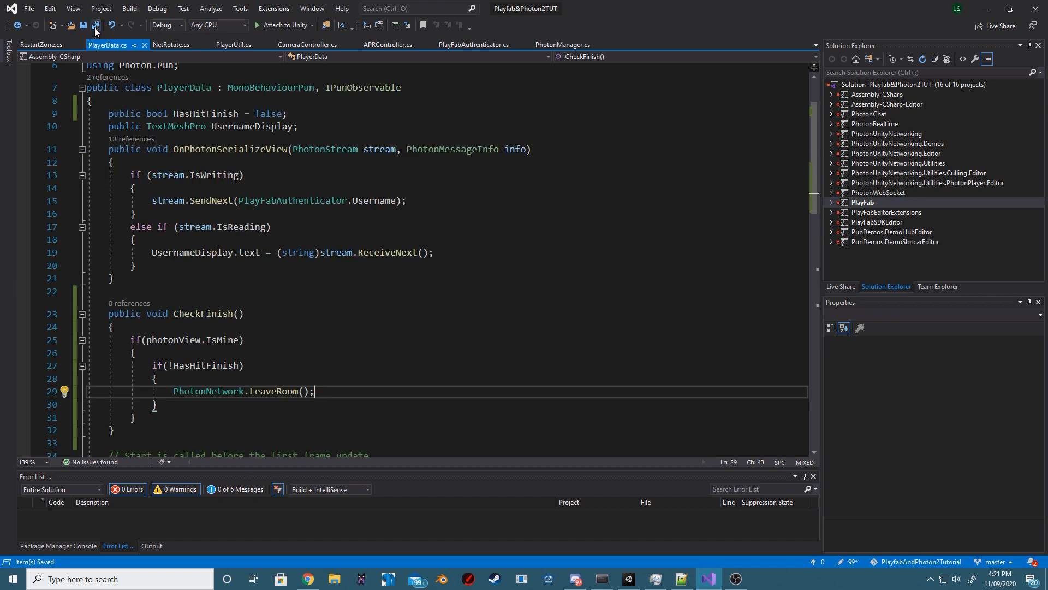
# Call pd.CheckFinish() inside PhotonManager's spots-full foreach loop and save.
pyautogui.click(563, 45)
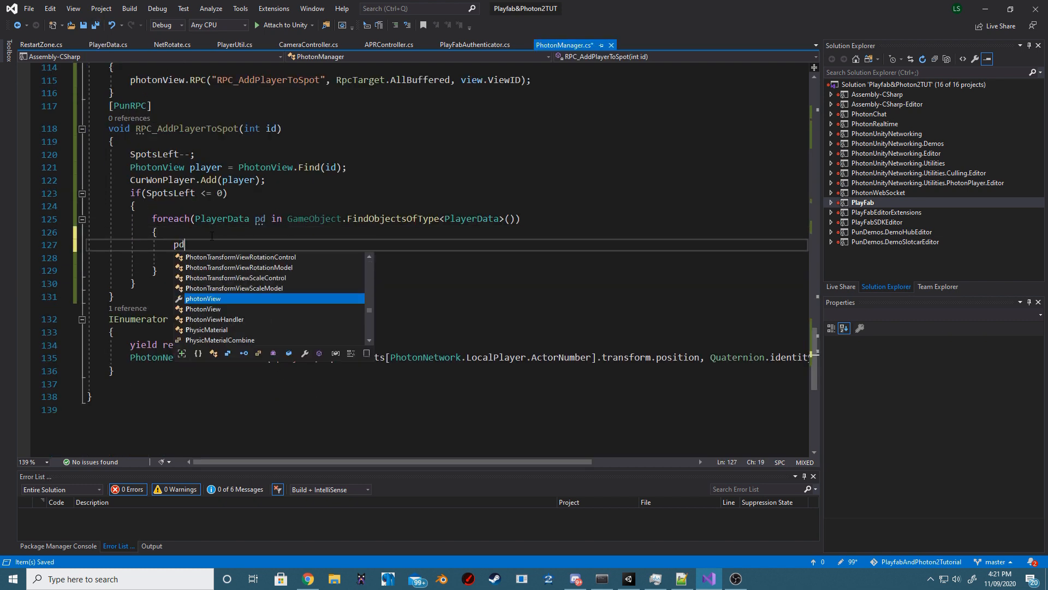
pyautogui.write('.CheckFinish();')
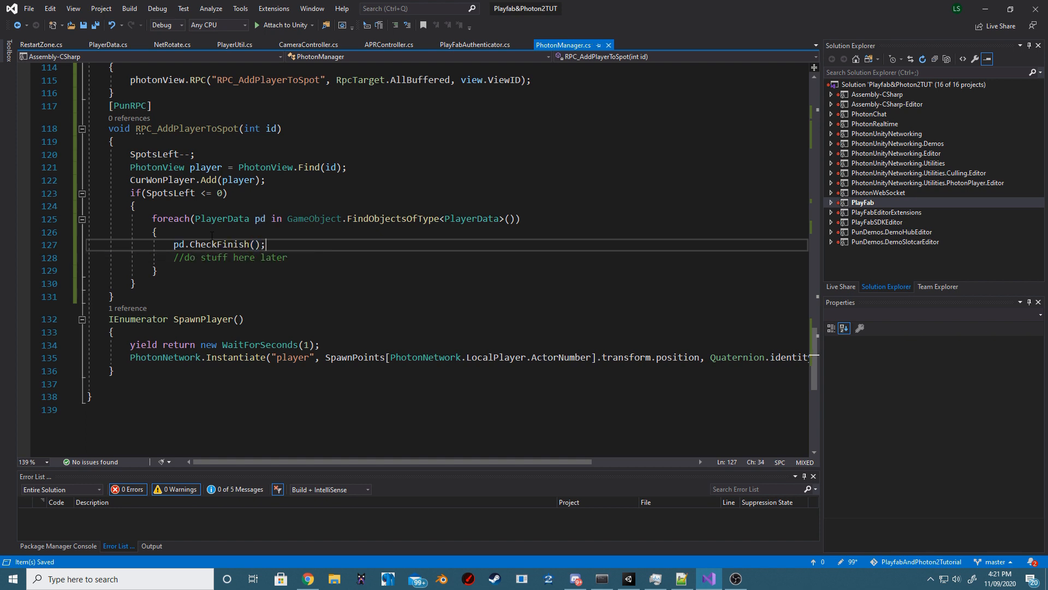
pyautogui.click(627, 578)
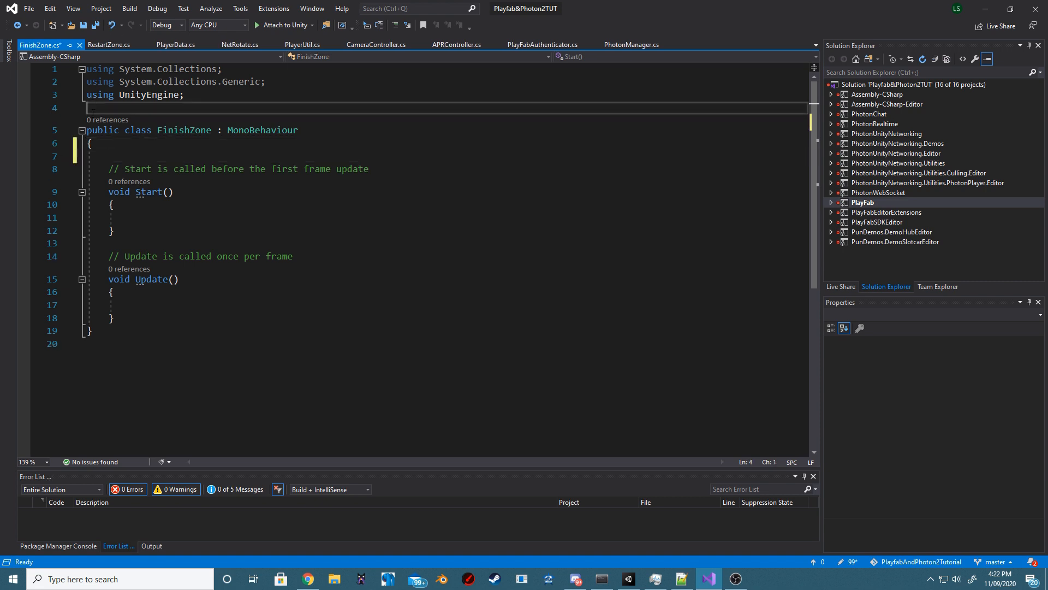
# Import Photon, fetch APRController from the entering object's root, and access its PlayerData.
pyautogui.write('using Photon;')
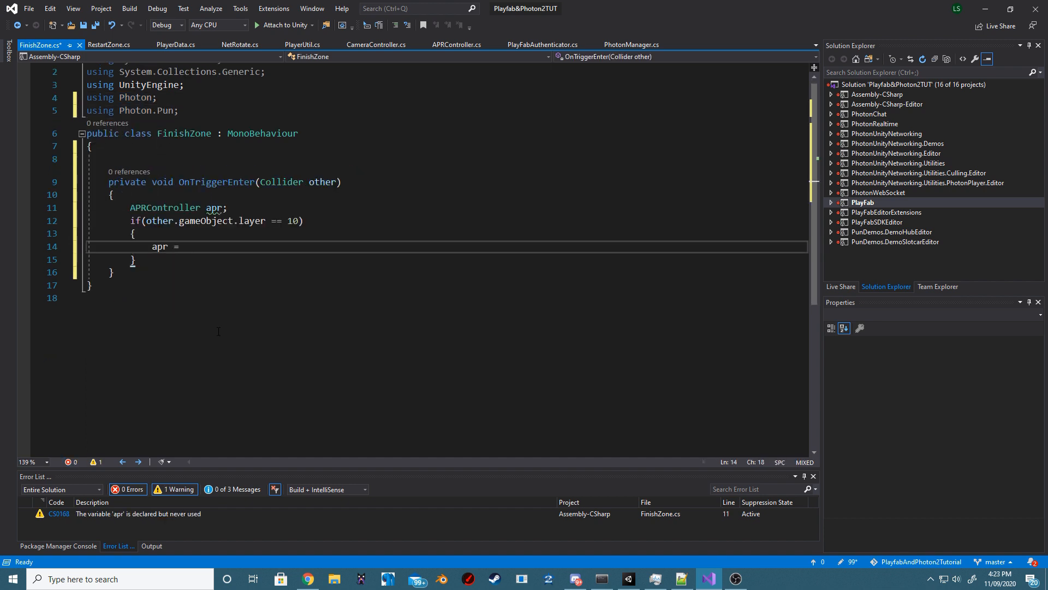
pyautogui.write('other.gameObject.')
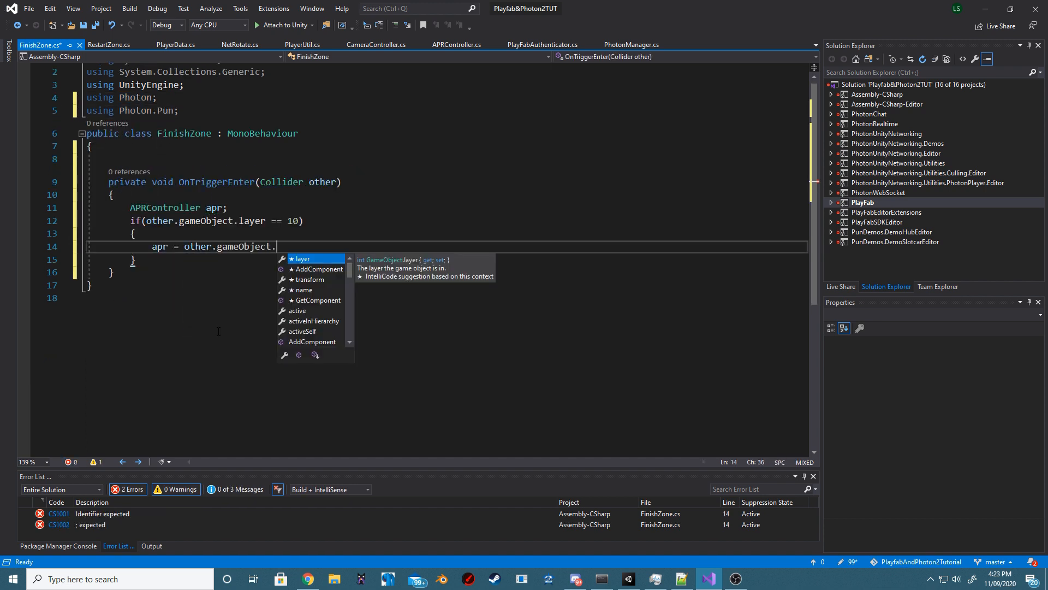
pyautogui.write('transform.roo')
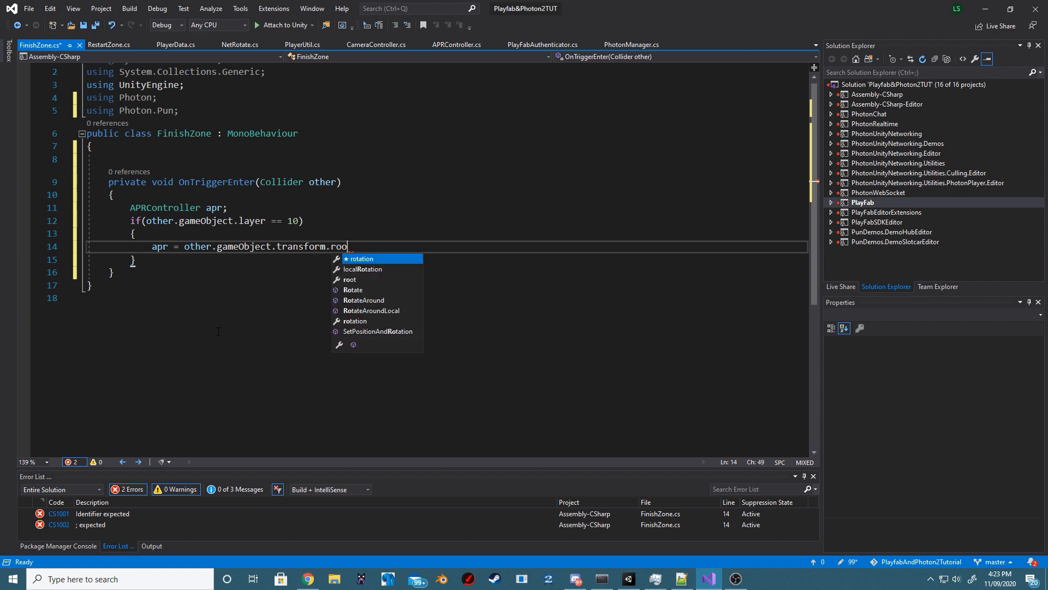
pyautogui.write('t.GetComponent<ap')
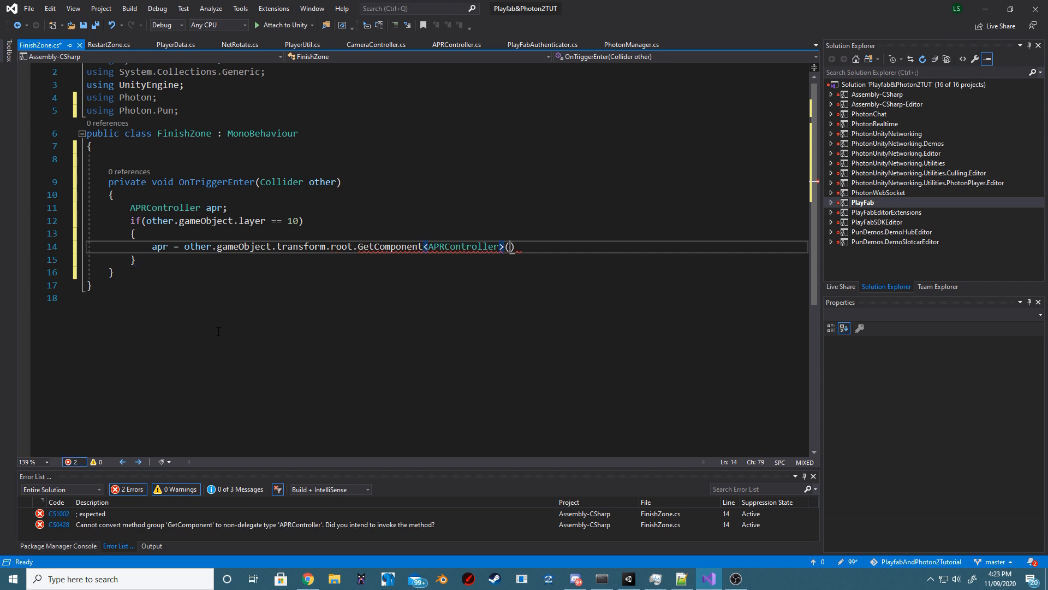
pyautogui.write(';')
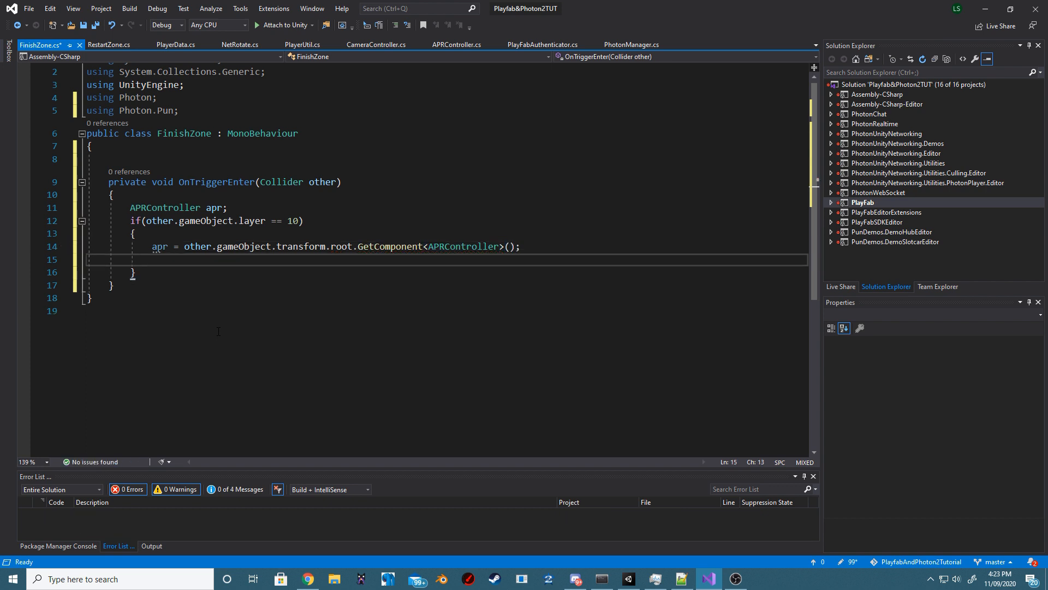
pyautogui.write('apr.GetComponent<>')
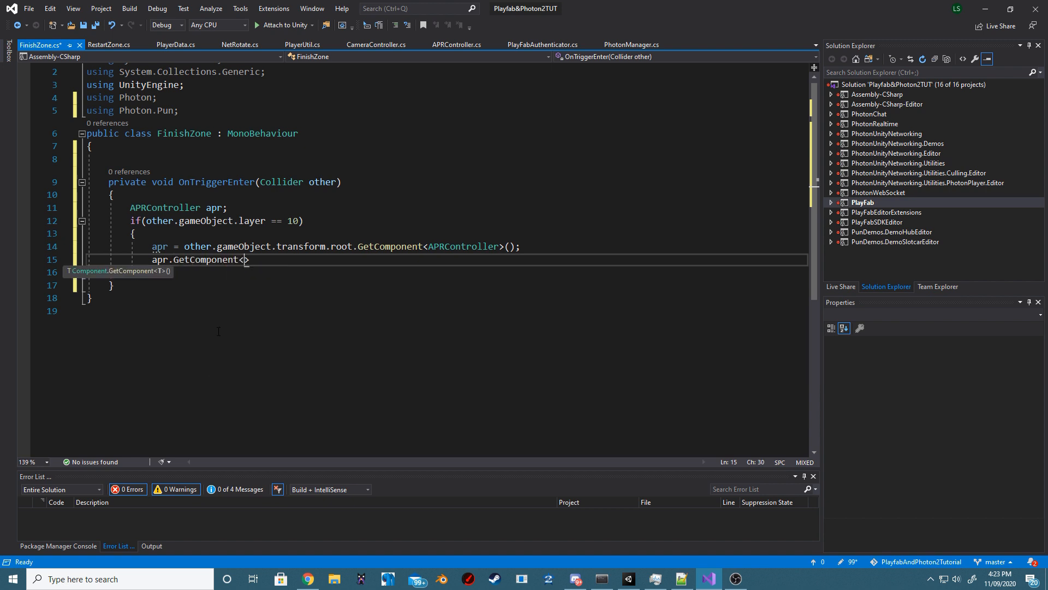
pyautogui.write('PlayerData>().HasHitFinish = true;')
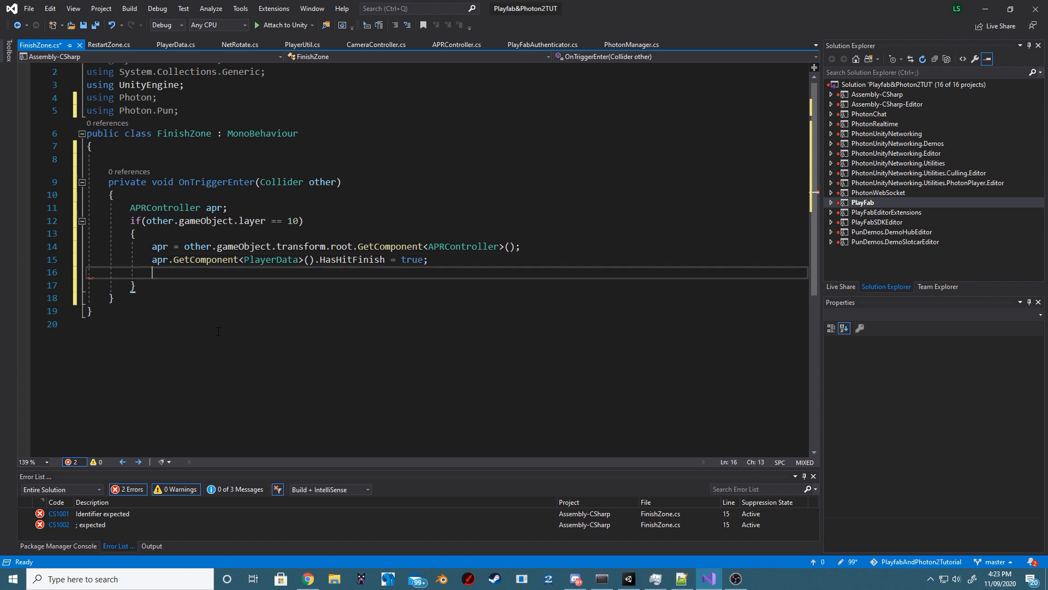
# Call PhotonManager.instance.AddPlayerToSpot, passing a component fetched from the APRController.
pyautogui.write('photonma')
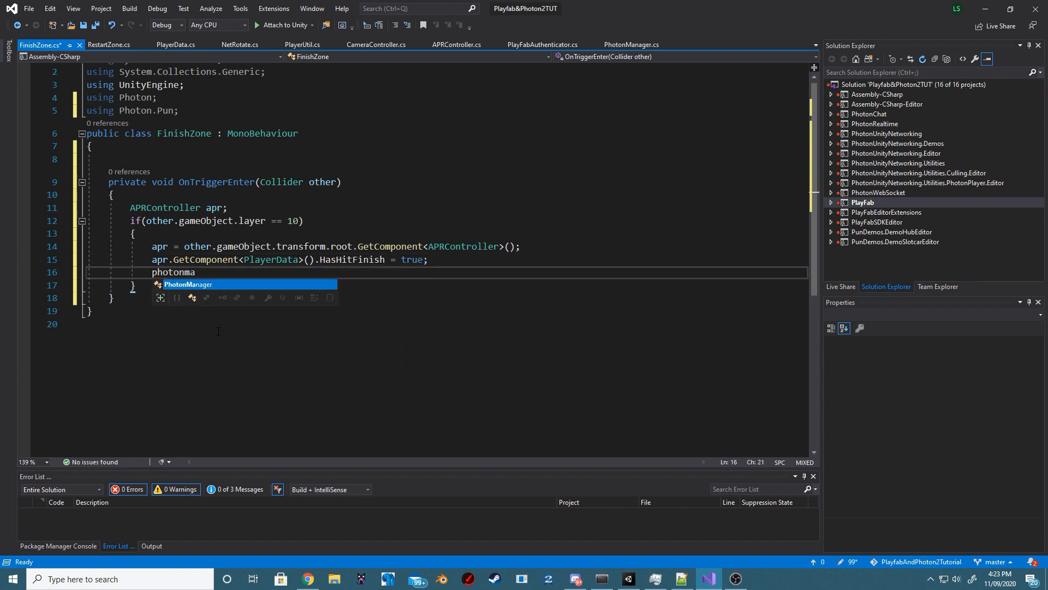
pyautogui.write('PhotonManager.instance.')
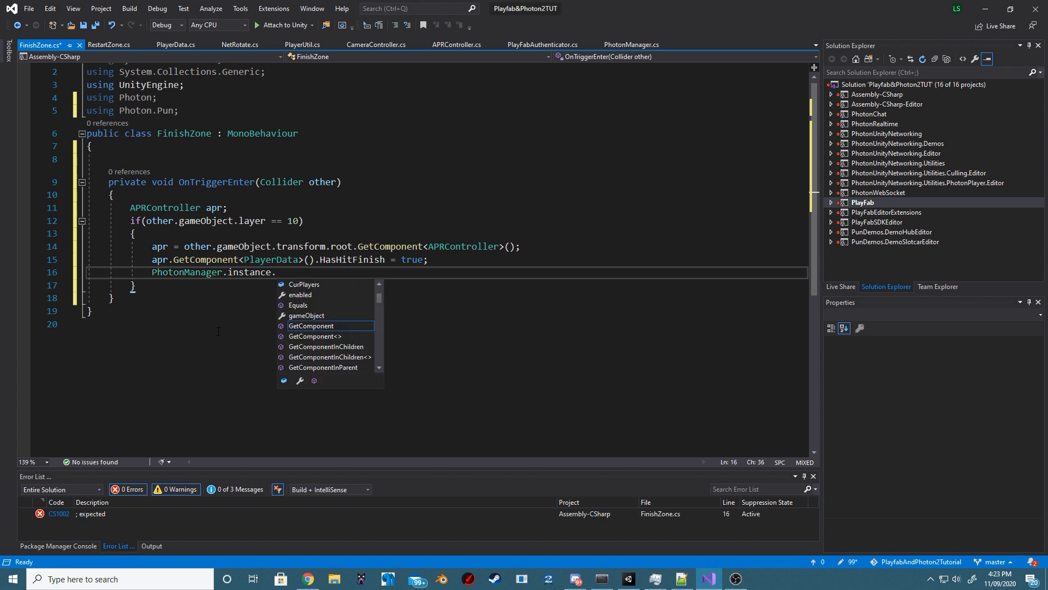
pyautogui.write('AddPlayerToSpot()')
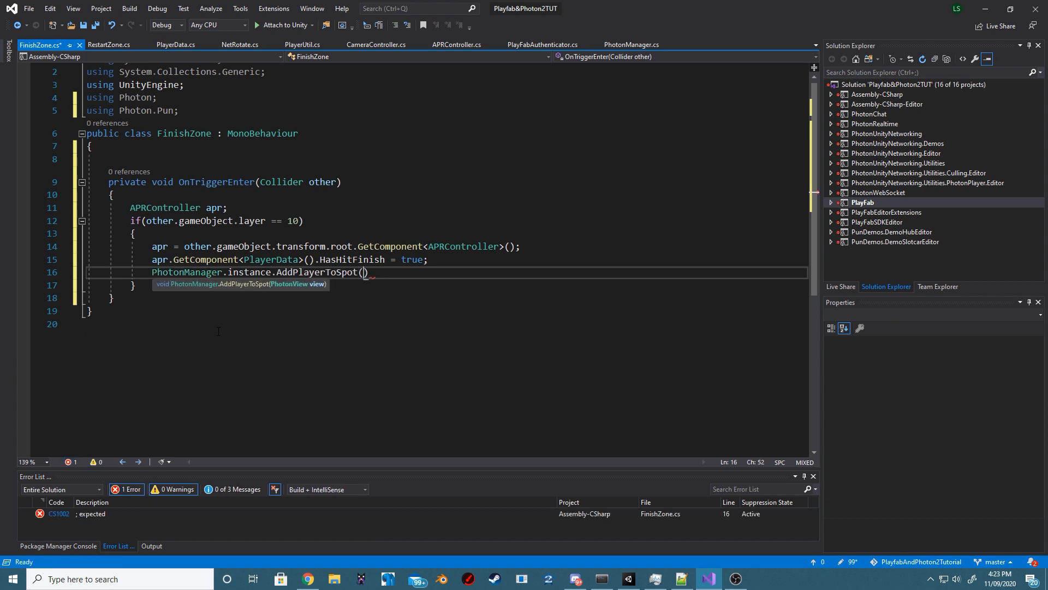
pyautogui.write('apr.getComponent<PhotonView>(')
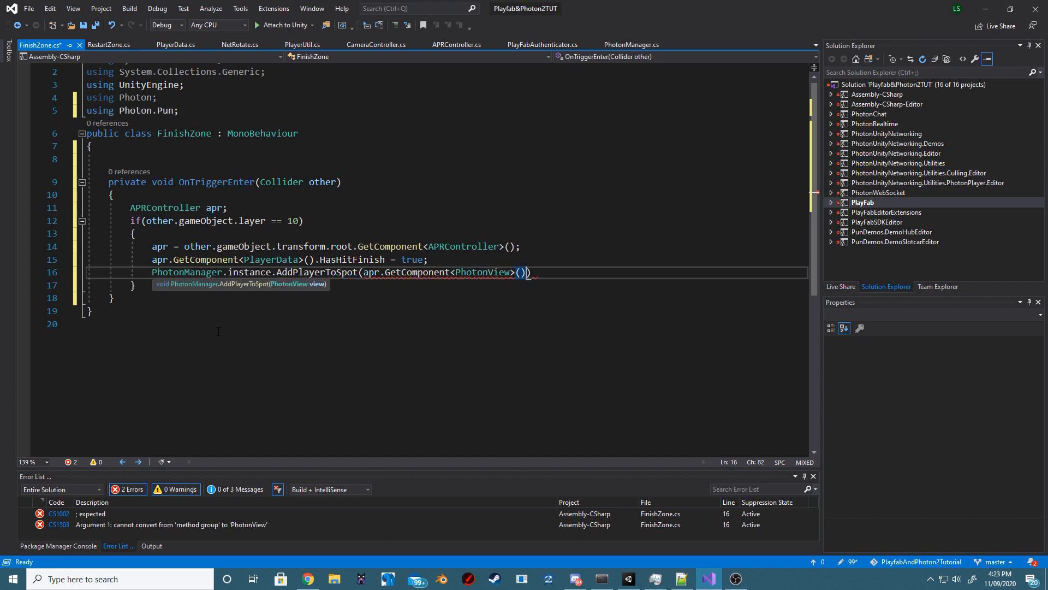
pyautogui.write(';')
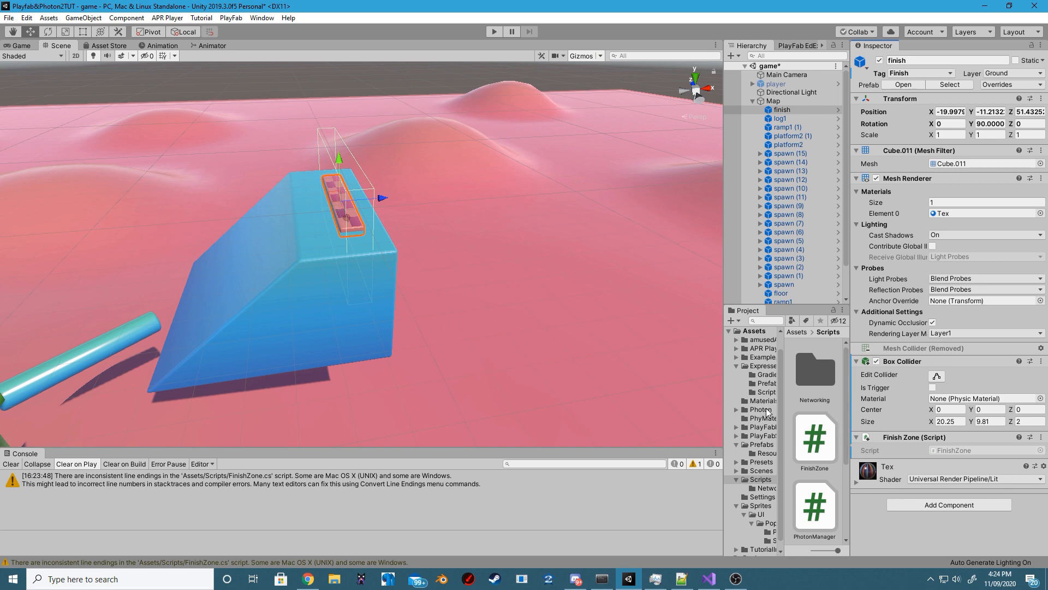
pyautogui.click(9, 18)
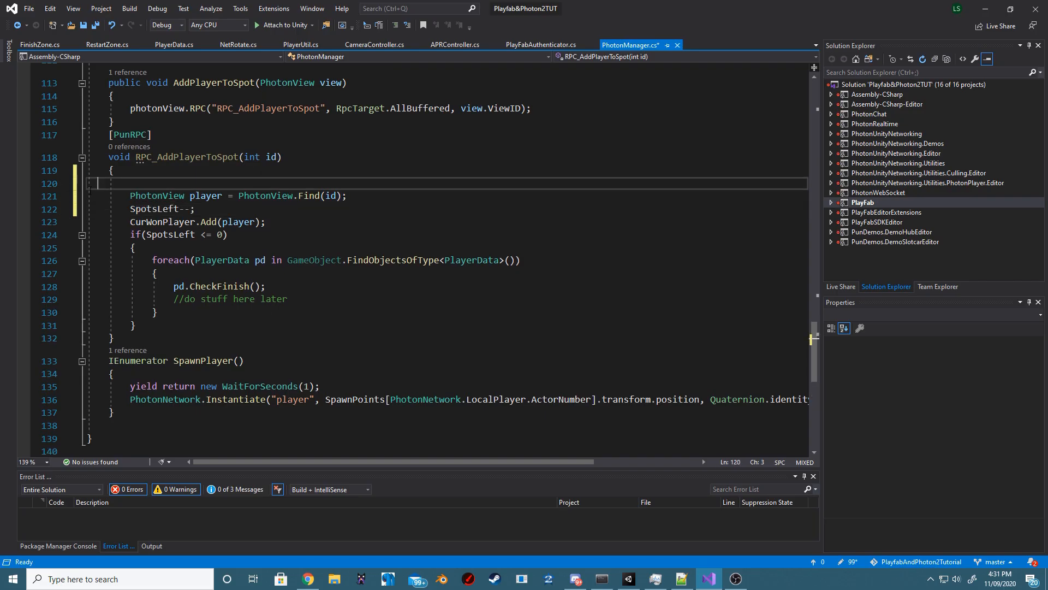
# Guard RPC_AddPlayerToSpot's body with if(!CurWonPlayer.Contains(player)).
pyautogui.press('Backspace')
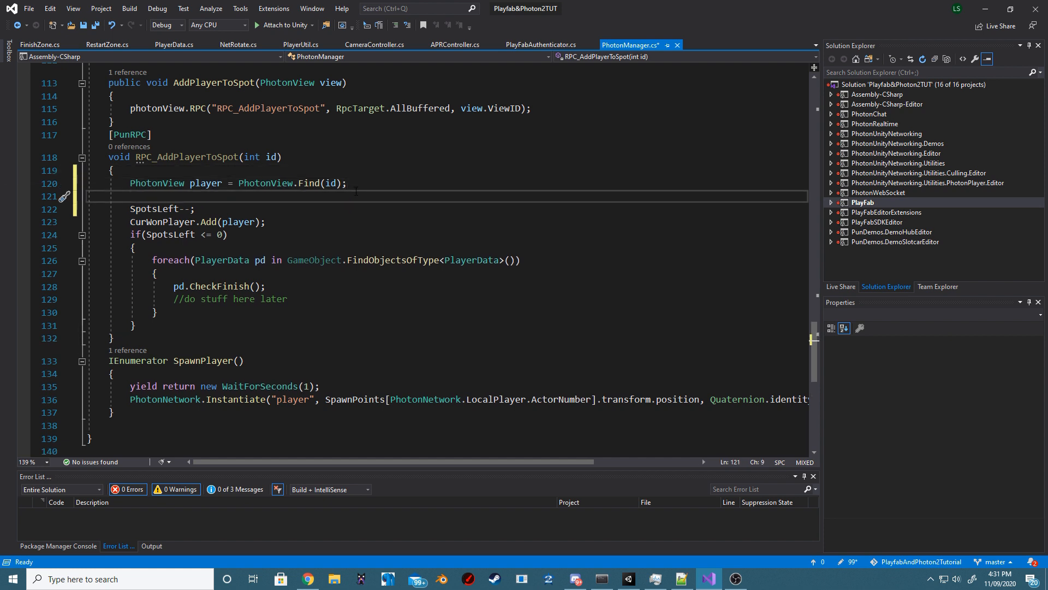
pyautogui.write('if(curwonp)')
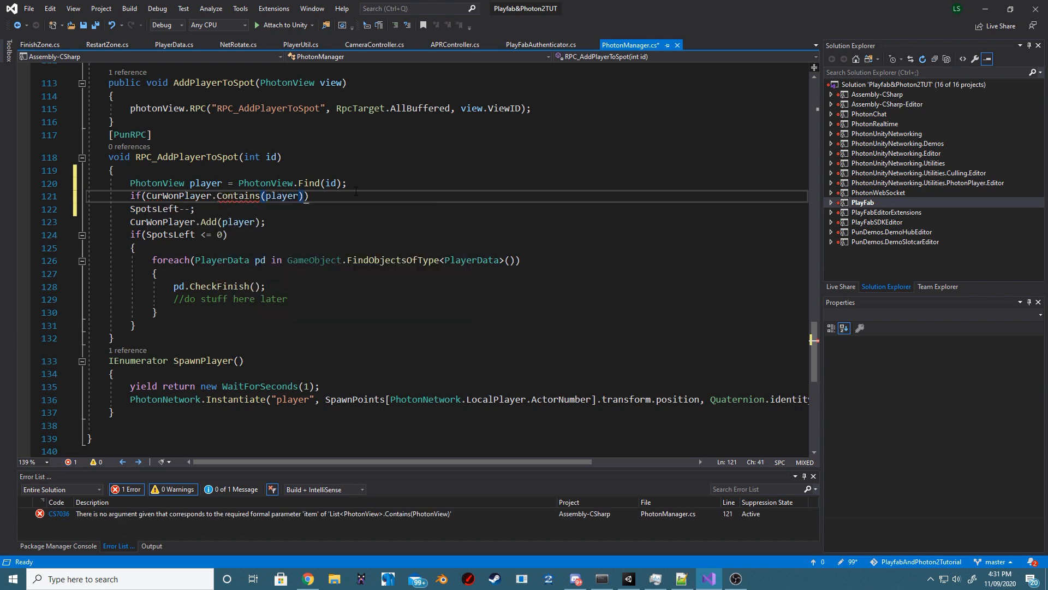
pyautogui.write('!')
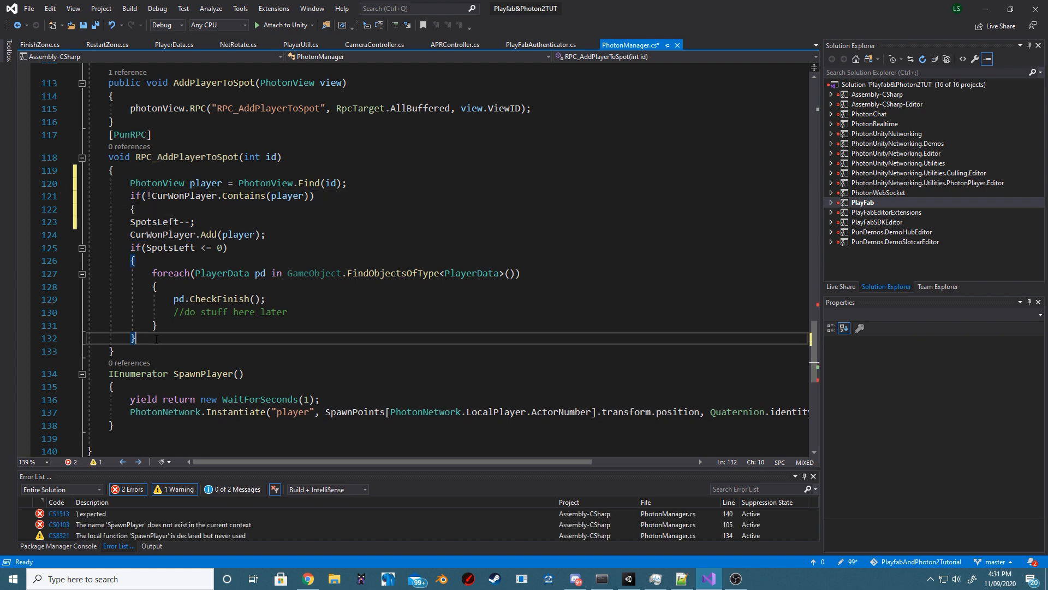
# In FinishZone, add an if(apr...IsMine) ownership check before Destroy(gameObject).
pyautogui.click(40, 44)
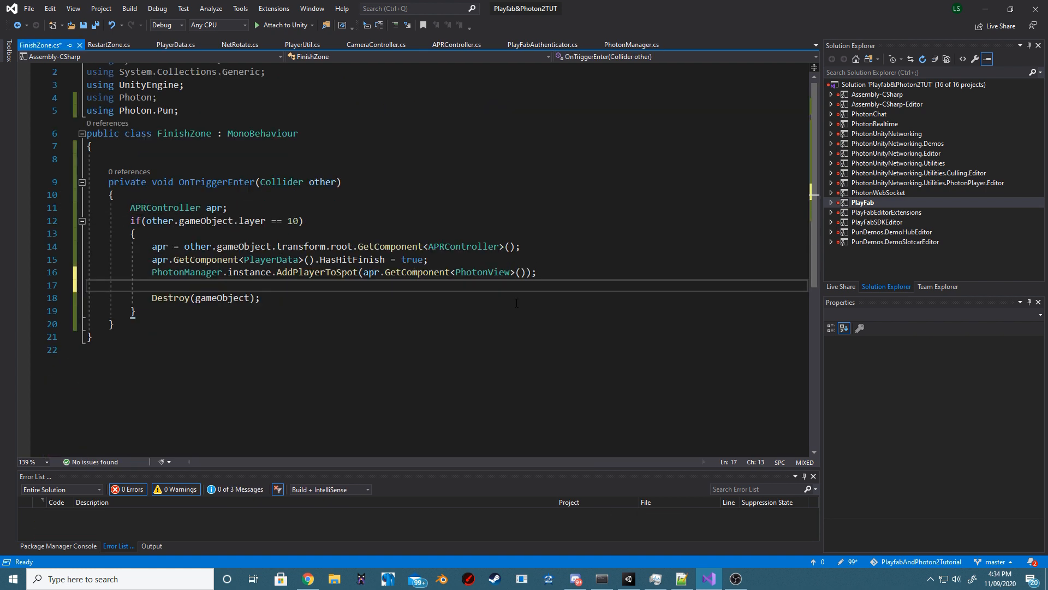
pyautogui.write('if(')
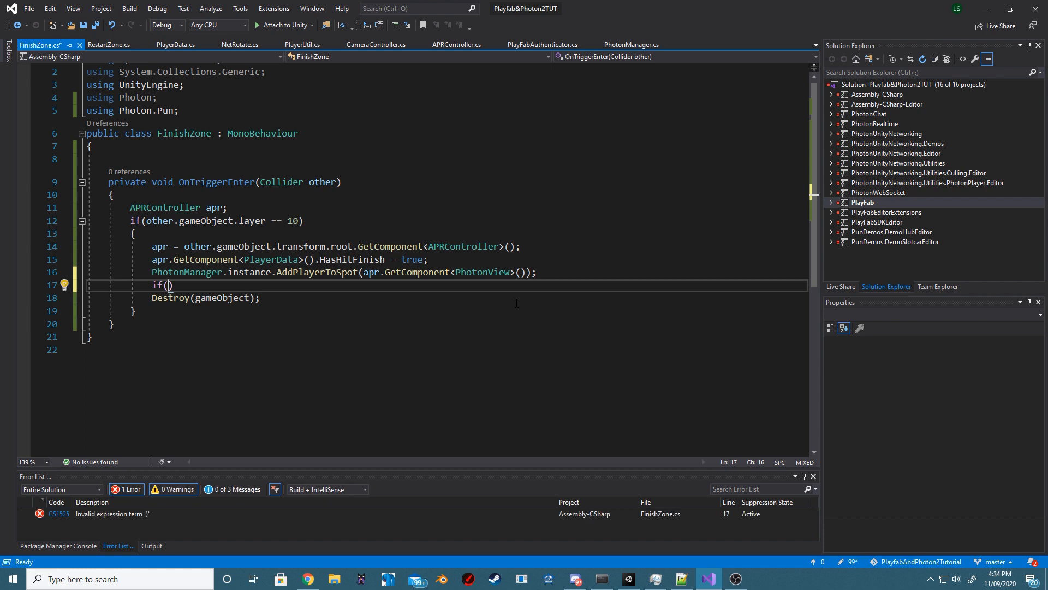
pyautogui.write('apr.GetComponent<PhotonView>(')
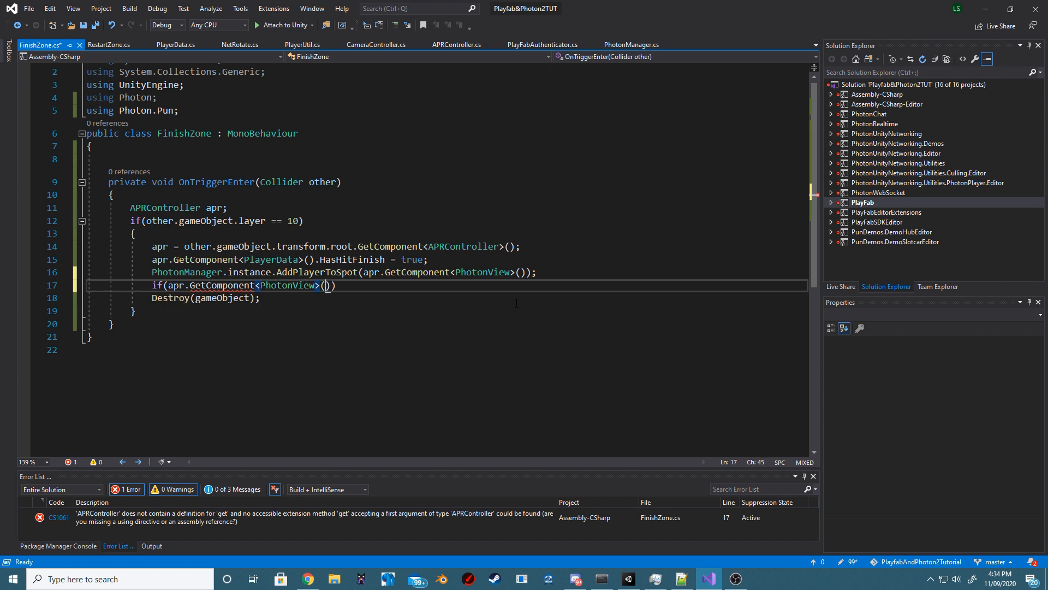
pyautogui.write('.IsMine)')
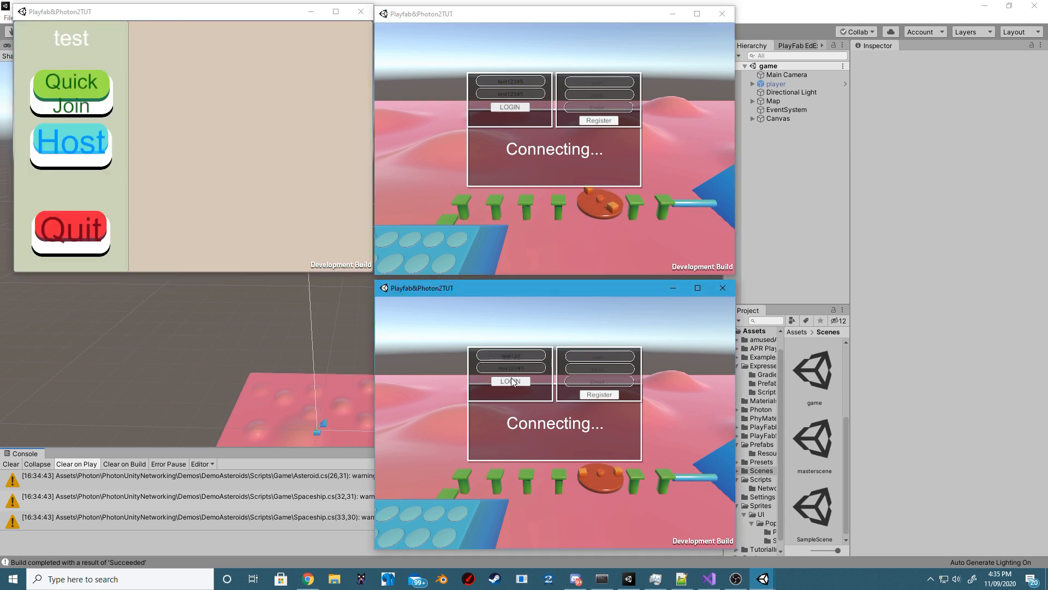
# Focus a login field in the upper running game build.
pyautogui.click(510, 93)
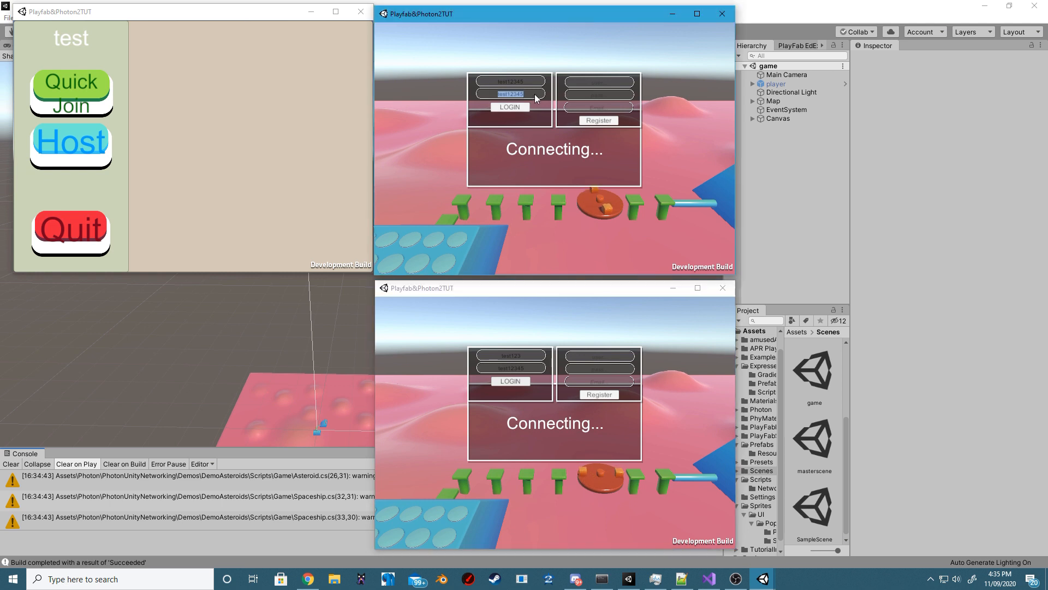